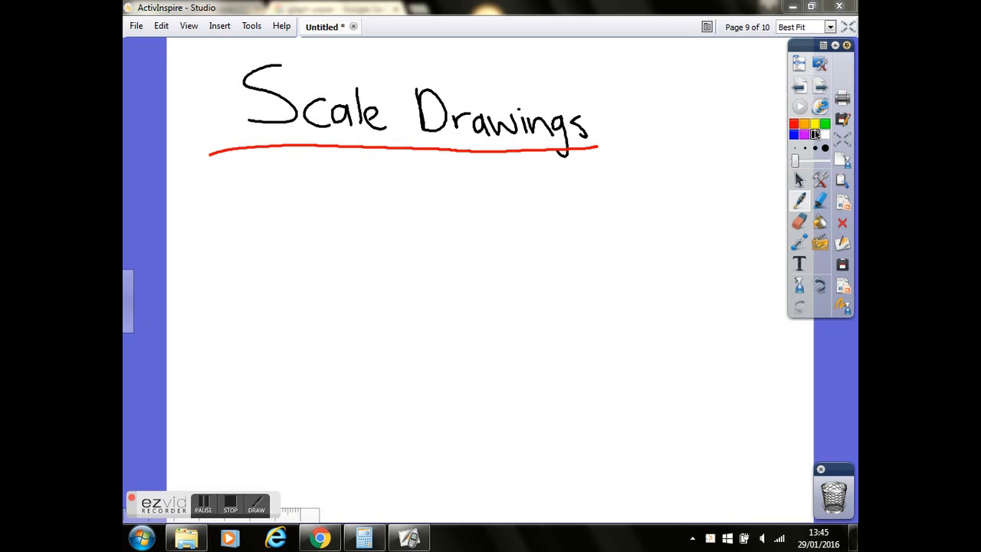
- Draw a four-sided rectangular garden outline below the title and write 8m above its top edge
{"action": "left_click_drag", "start_coordinate": [313, 201], "coordinate": [314, 299]}
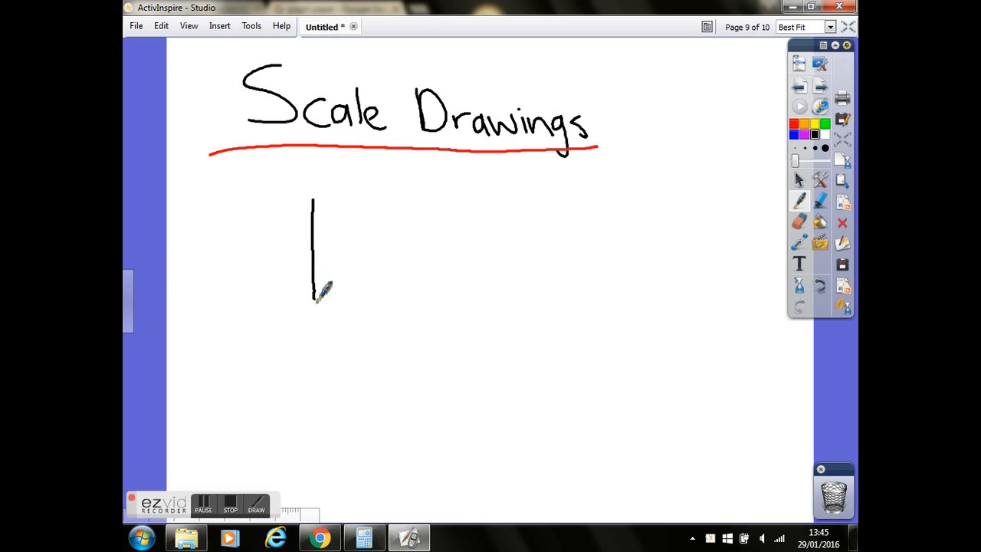
{"action": "left_click_drag", "start_coordinate": [314, 196], "coordinate": [472, 196]}
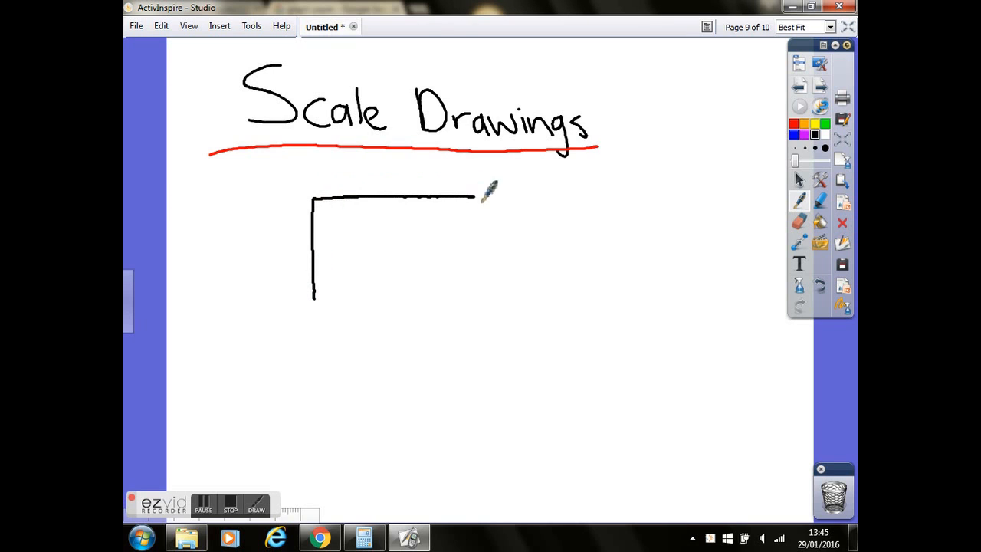
{"action": "left_click_drag", "start_coordinate": [472, 196], "coordinate": [545, 294]}
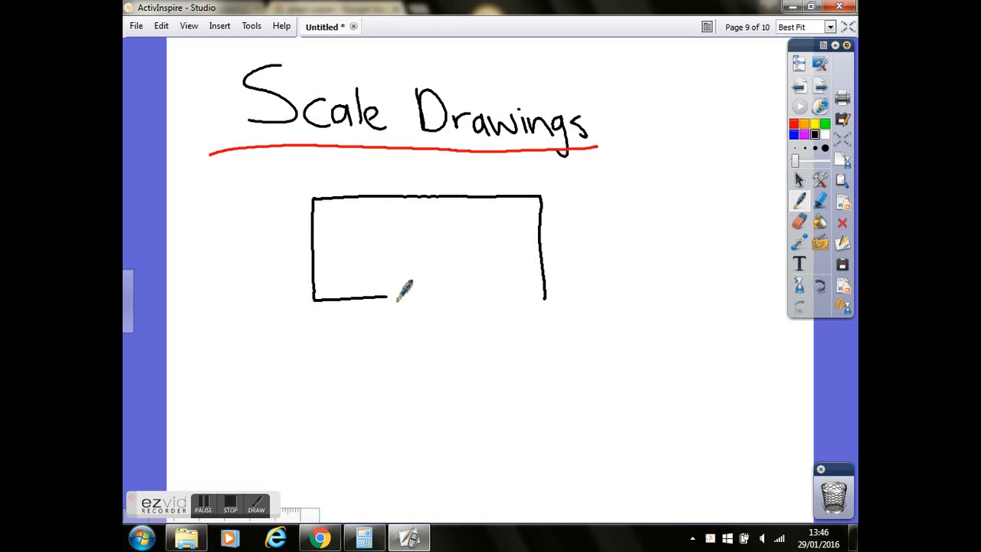
{"action": "left_click_drag", "start_coordinate": [383, 298], "coordinate": [548, 298]}
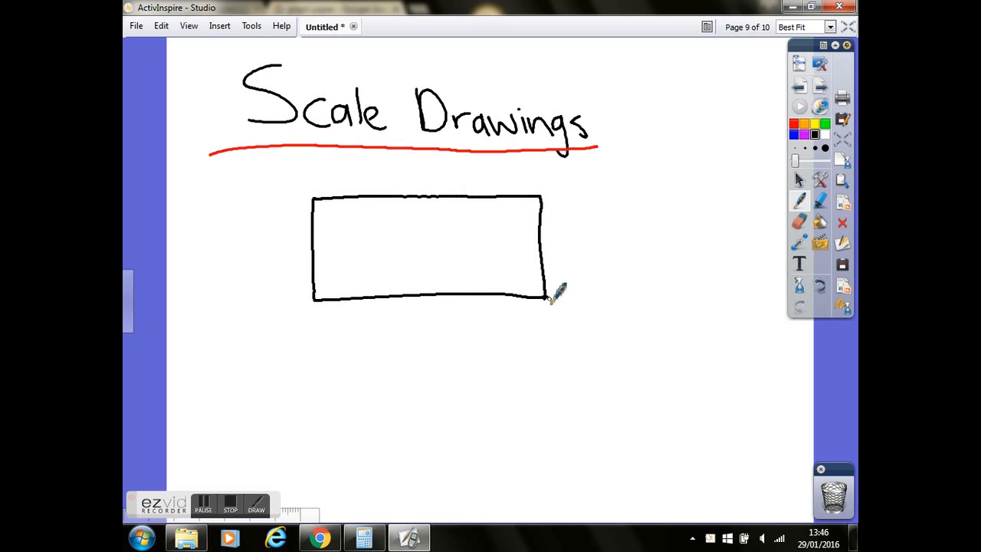
{"action": "mouse_move", "coordinate": [416, 167]}
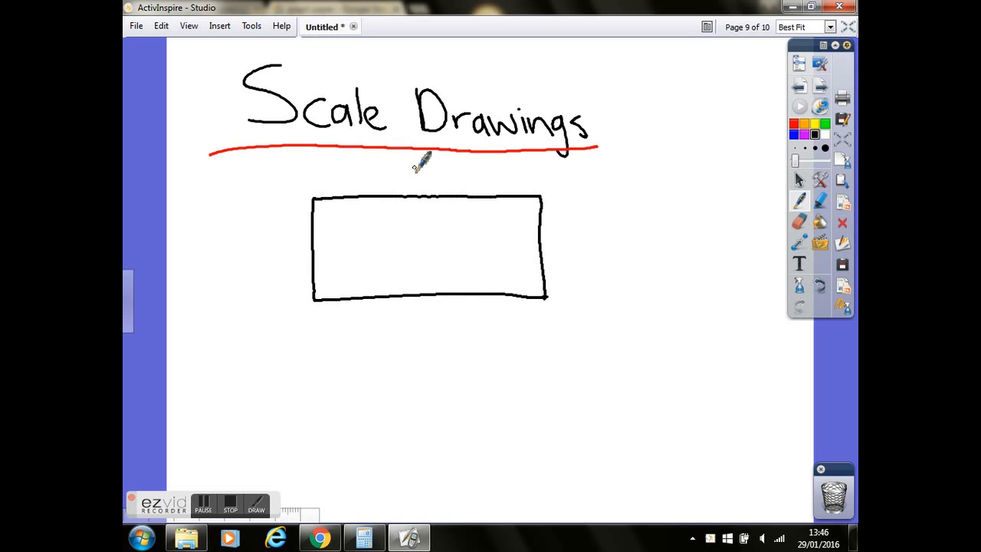
{"action": "left_click_drag", "start_coordinate": [402, 184], "coordinate": [430, 168]}
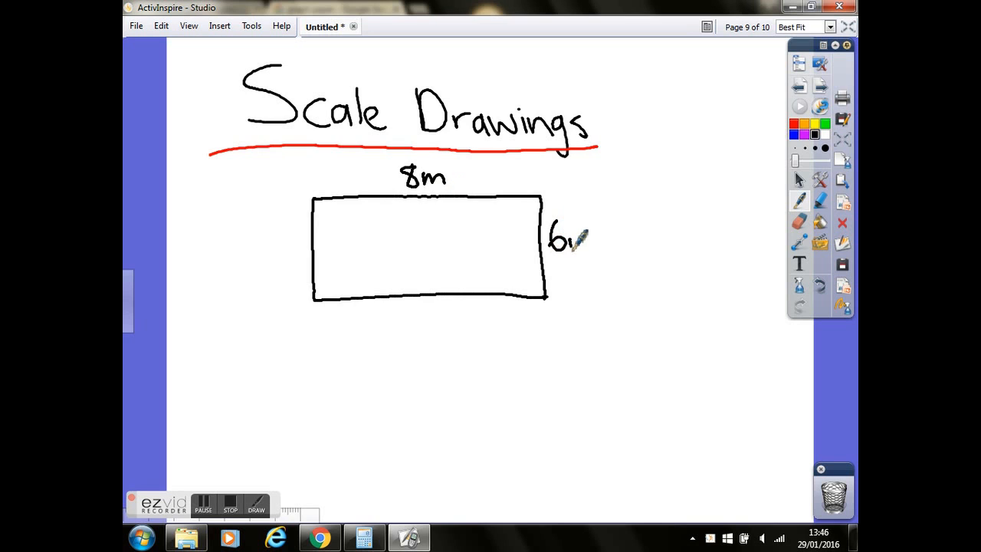
- Write 6m beside the garden's right edge and label the blue pond's side as 2m
{"action": "left_click_drag", "start_coordinate": [571, 242], "coordinate": [590, 242]}
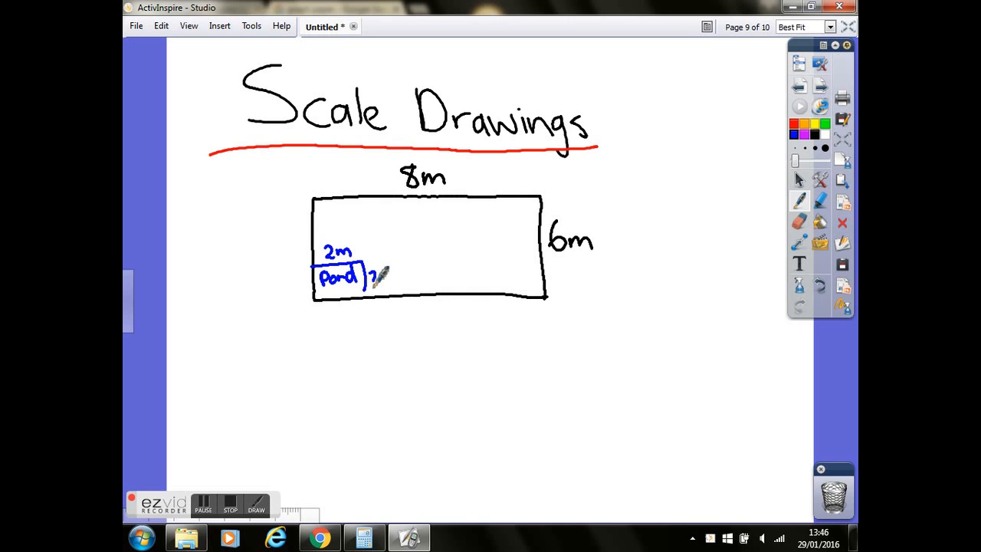
{"action": "left_click_drag", "start_coordinate": [371, 276], "coordinate": [399, 276]}
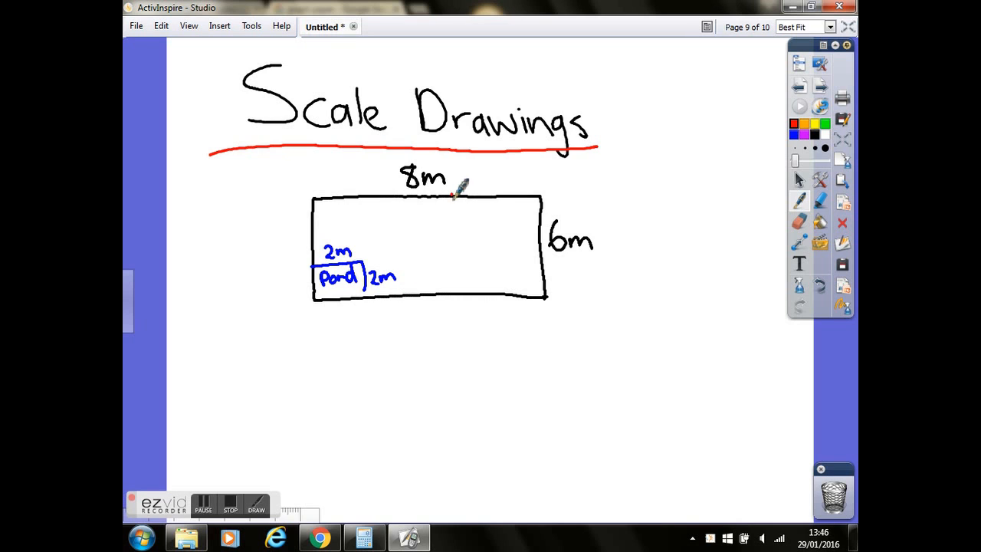
- Outline a red decking area in the top right, labelled 3m, 4m and Decking
{"action": "left_click_drag", "start_coordinate": [452, 196], "coordinate": [498, 233]}
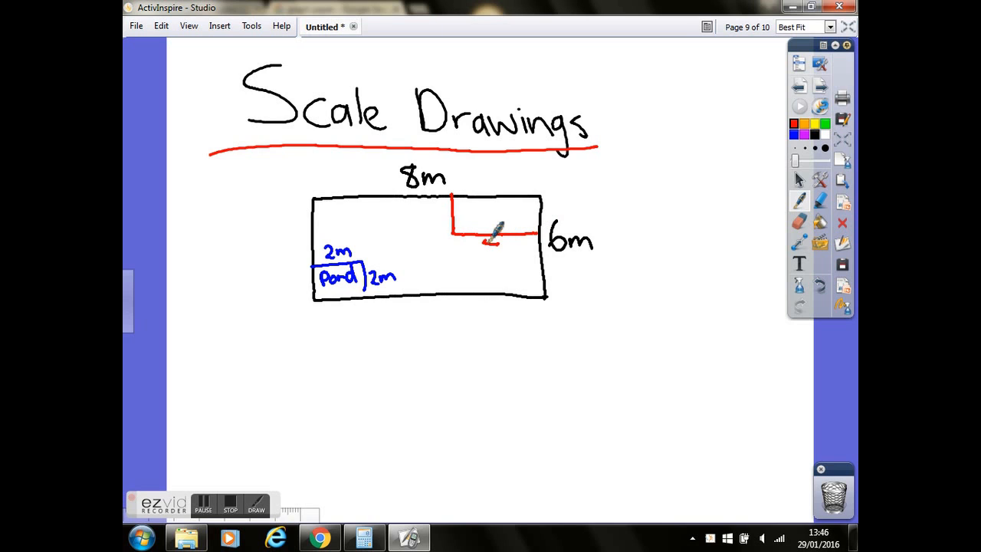
{"action": "left_click_drag", "start_coordinate": [483, 243], "coordinate": [514, 245]}
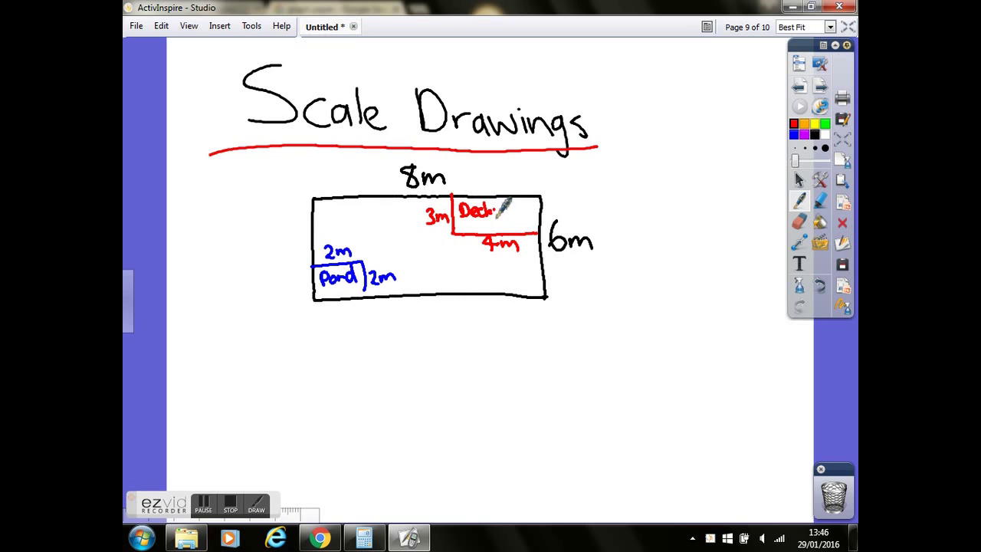
{"action": "left_click_drag", "start_coordinate": [498, 213], "coordinate": [525, 212]}
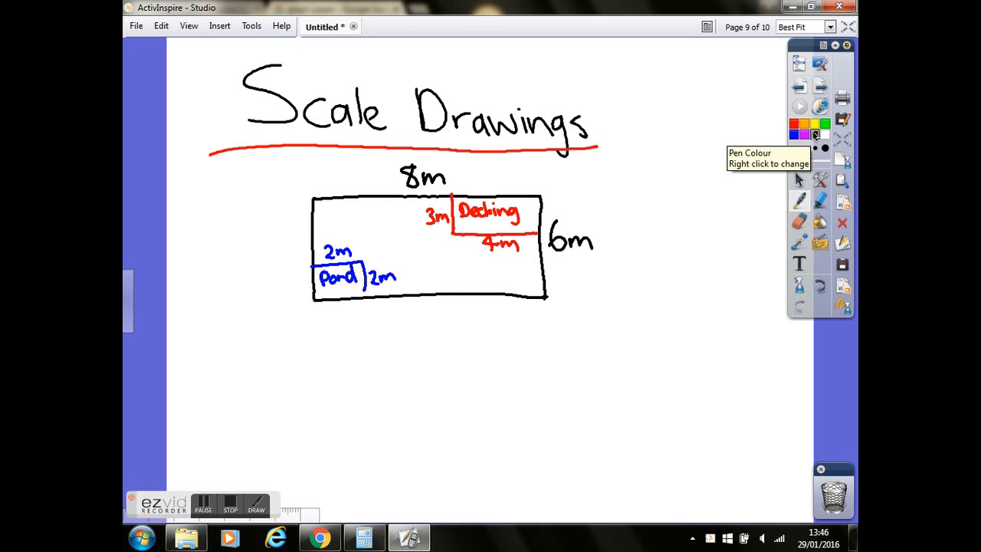
- Handwrite 'Draw this to scale' beneath the garden plan
{"action": "left_click_drag", "start_coordinate": [294, 337], "coordinate": [306, 360]}
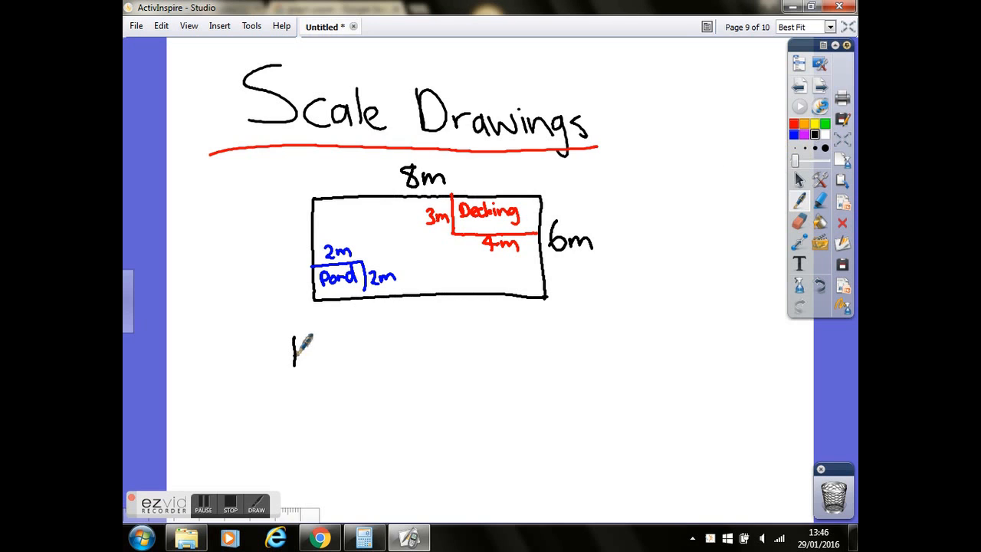
{"action": "left_click_drag", "start_coordinate": [291, 352], "coordinate": [360, 352]}
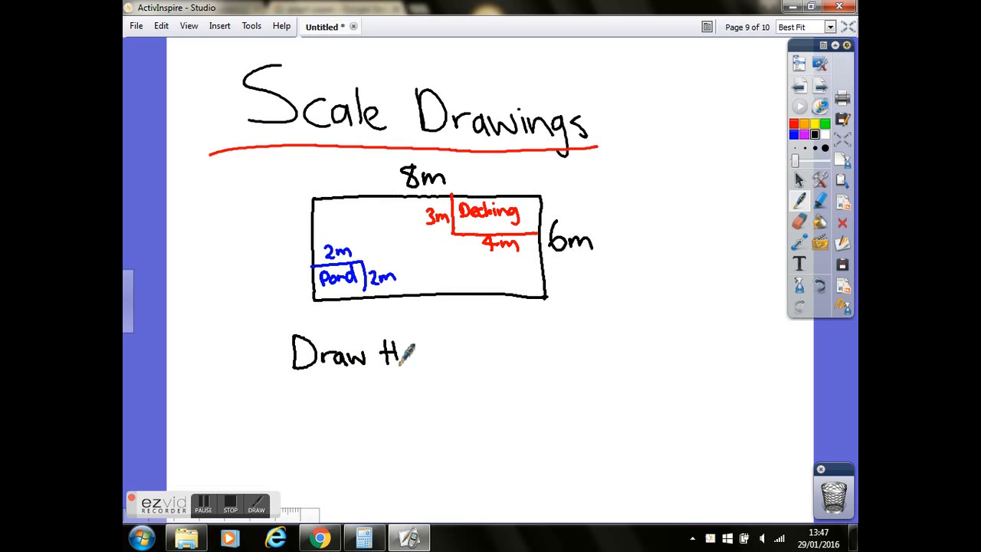
{"action": "left_click_drag", "start_coordinate": [406, 353], "coordinate": [452, 352]}
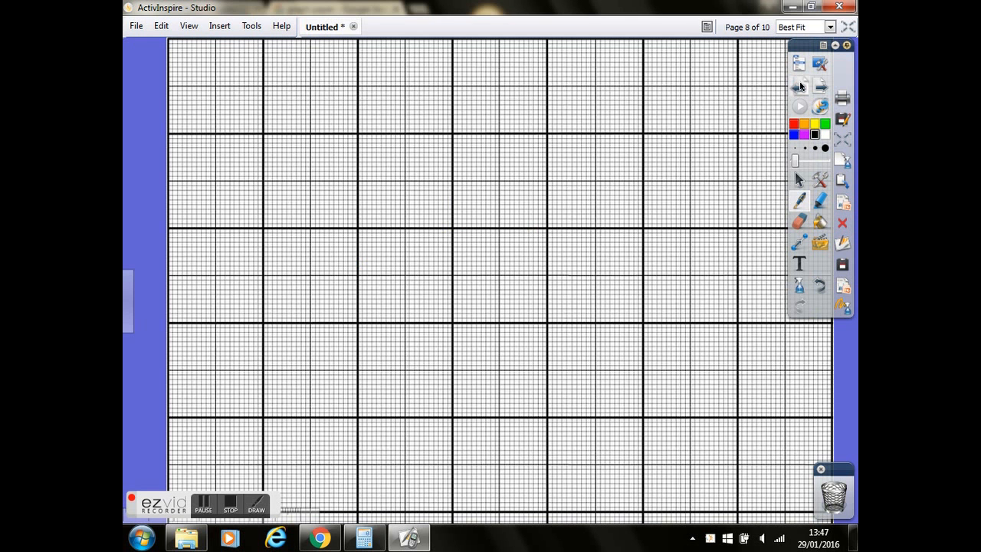
{"action": "mouse_move", "coordinate": [800, 86]}
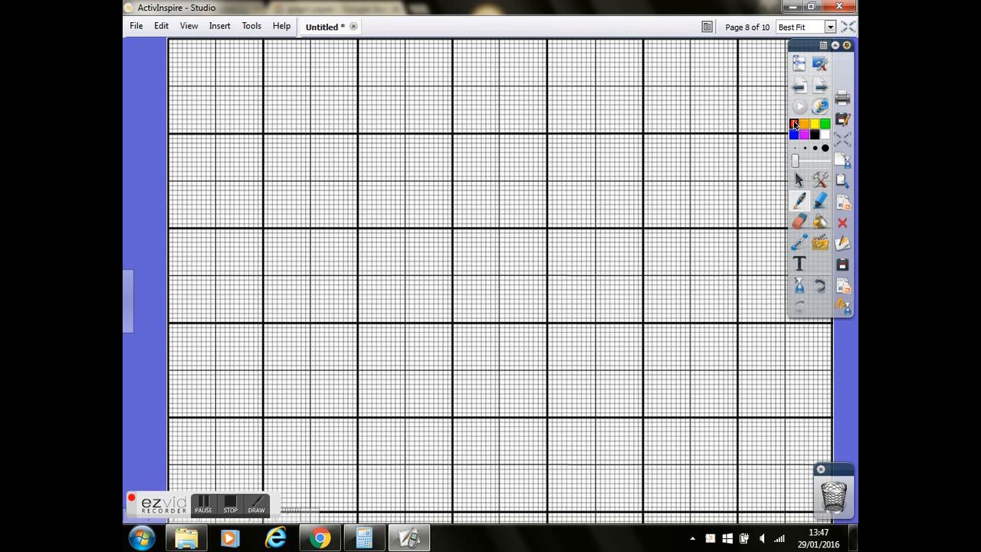
{"action": "mouse_move", "coordinate": [794, 124]}
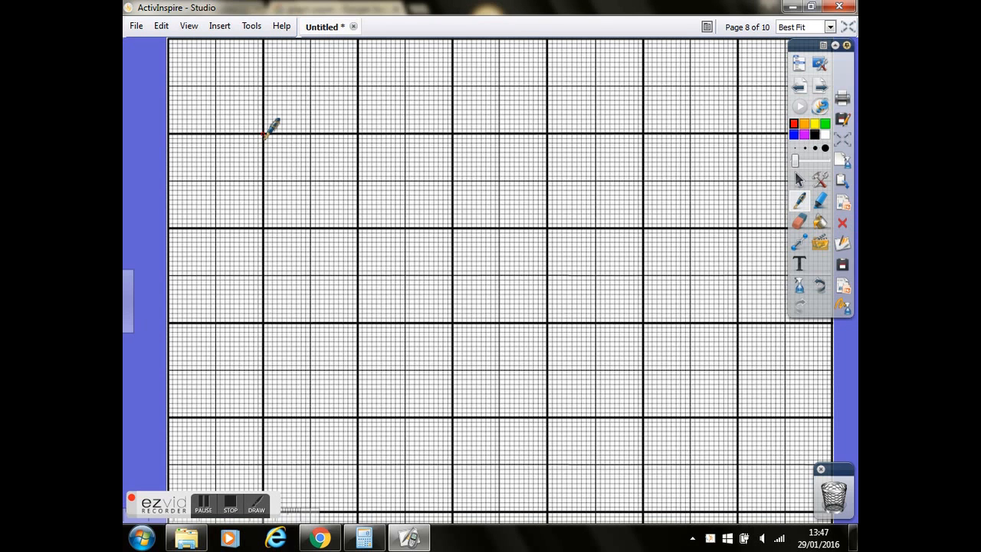
- Draw a red scale-bar line with end ticks along one large grid square near the top left
{"action": "left_click_drag", "start_coordinate": [264, 135], "coordinate": [303, 134]}
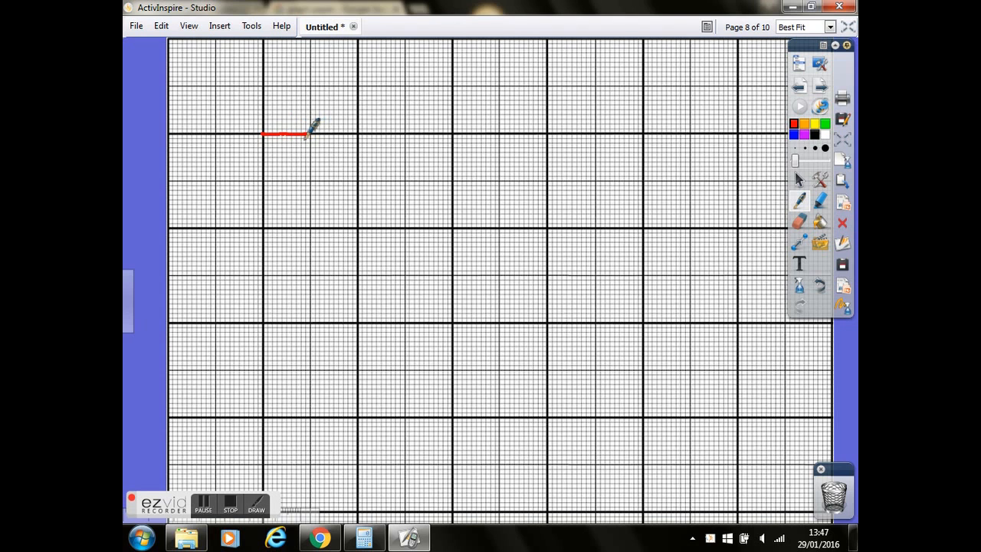
{"action": "left_click_drag", "start_coordinate": [310, 130], "coordinate": [263, 134]}
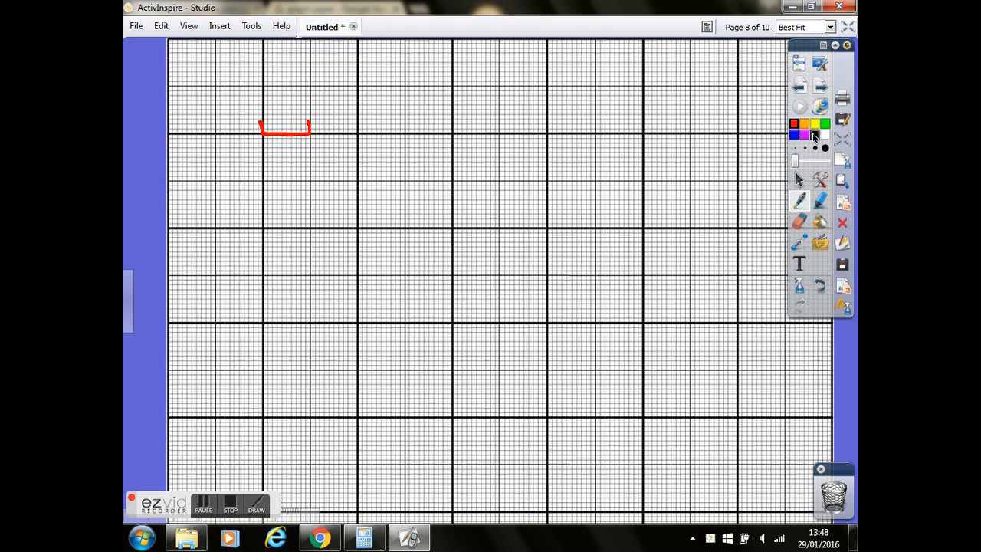
{"action": "mouse_move", "coordinate": [816, 135]}
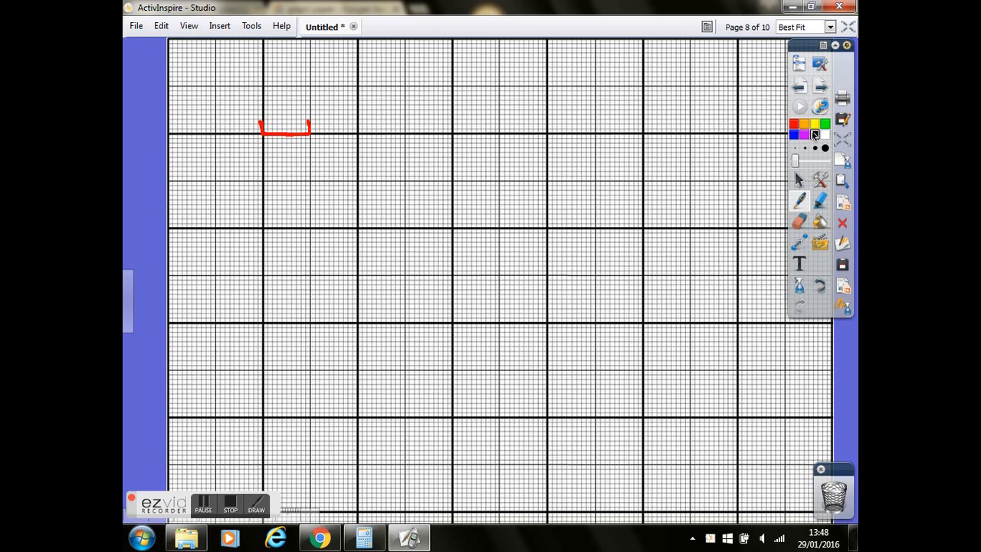
- Circle the 8m length on the original garden plan, then return to the graph-paper page
{"action": "left_click", "coordinate": [801, 86]}
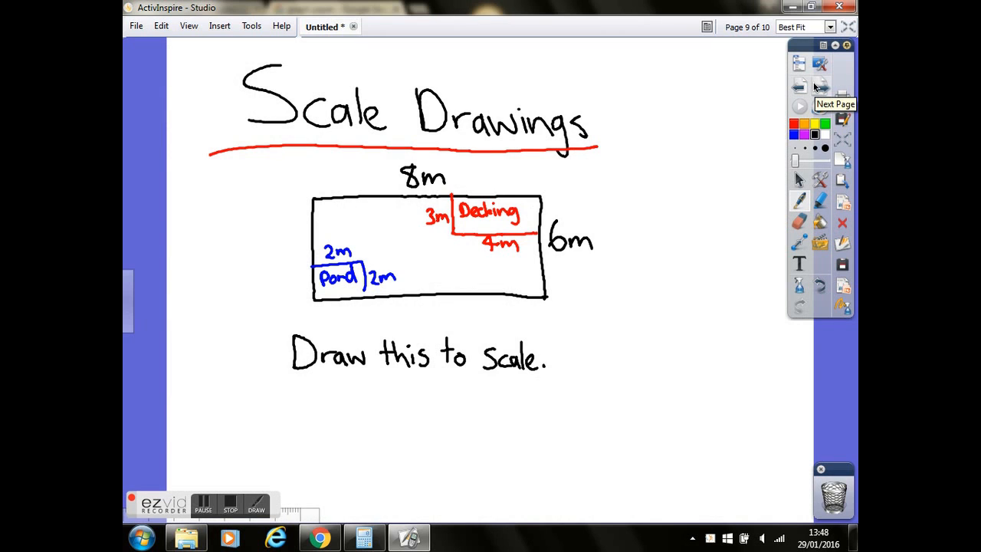
{"action": "left_click_drag", "start_coordinate": [386, 166], "coordinate": [475, 161]}
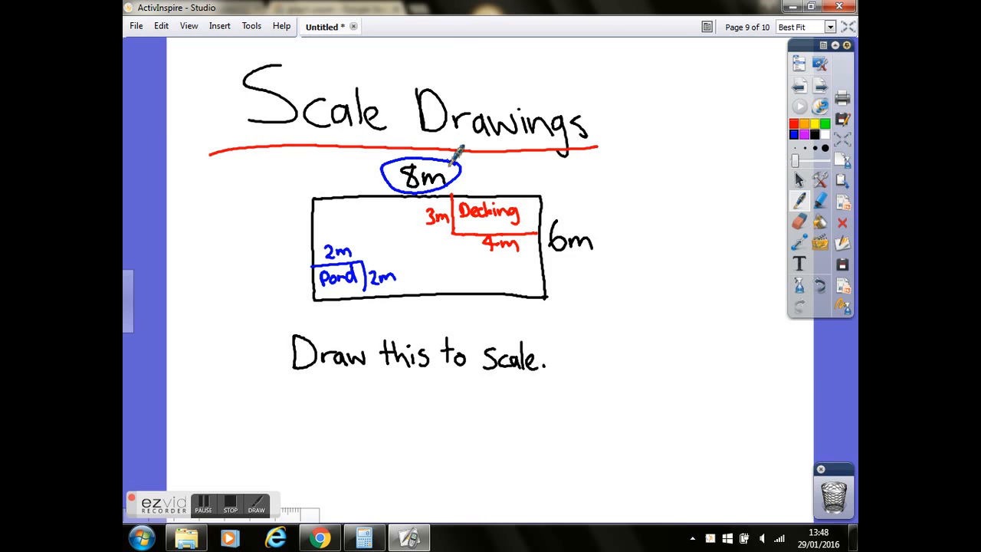
{"action": "left_click", "coordinate": [799, 86]}
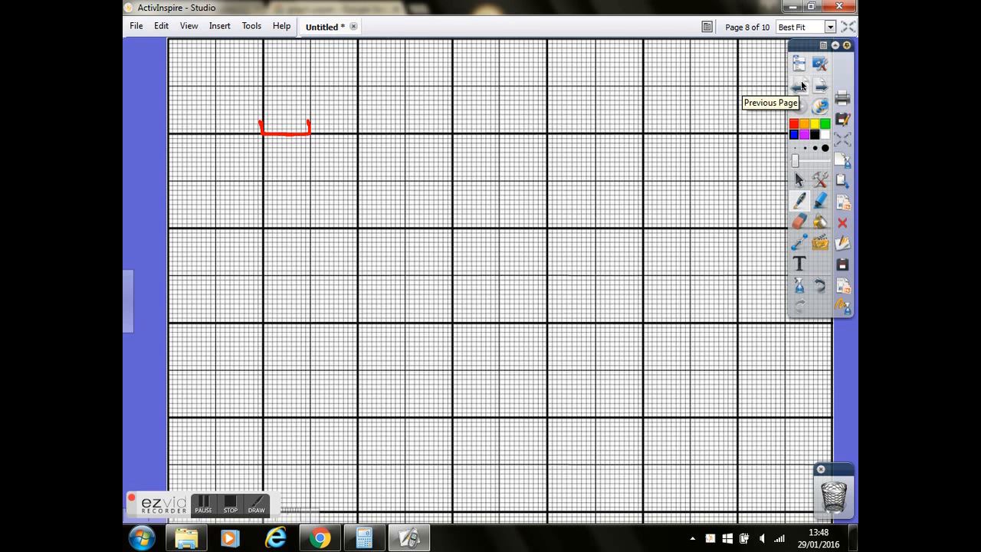
{"action": "mouse_move", "coordinate": [813, 132]}
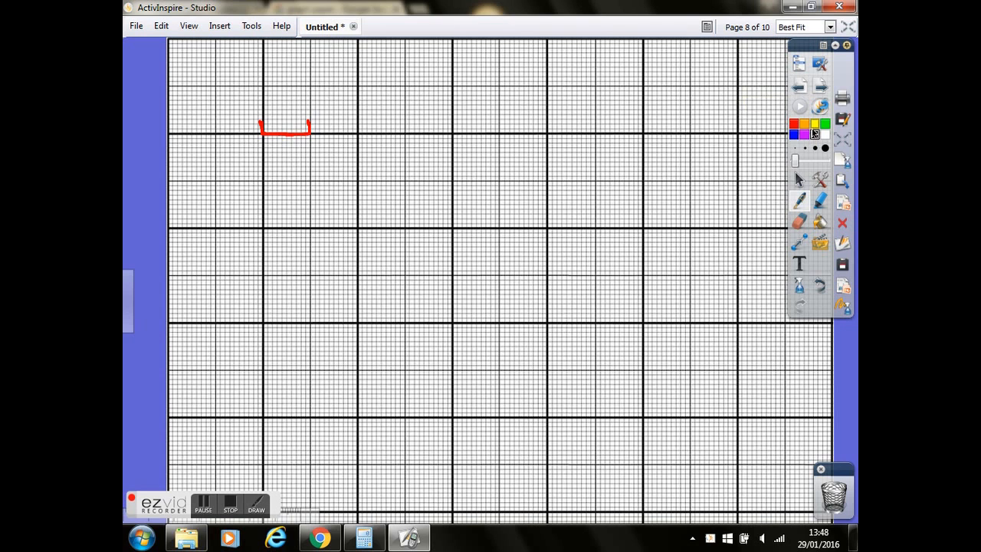
{"action": "mouse_move", "coordinate": [814, 135]}
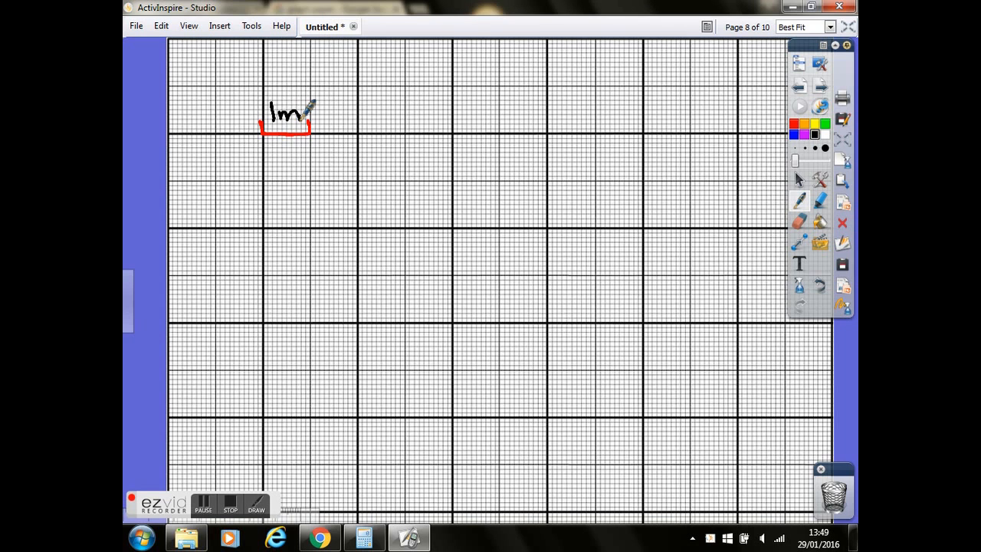
{"action": "mouse_move", "coordinate": [269, 172]}
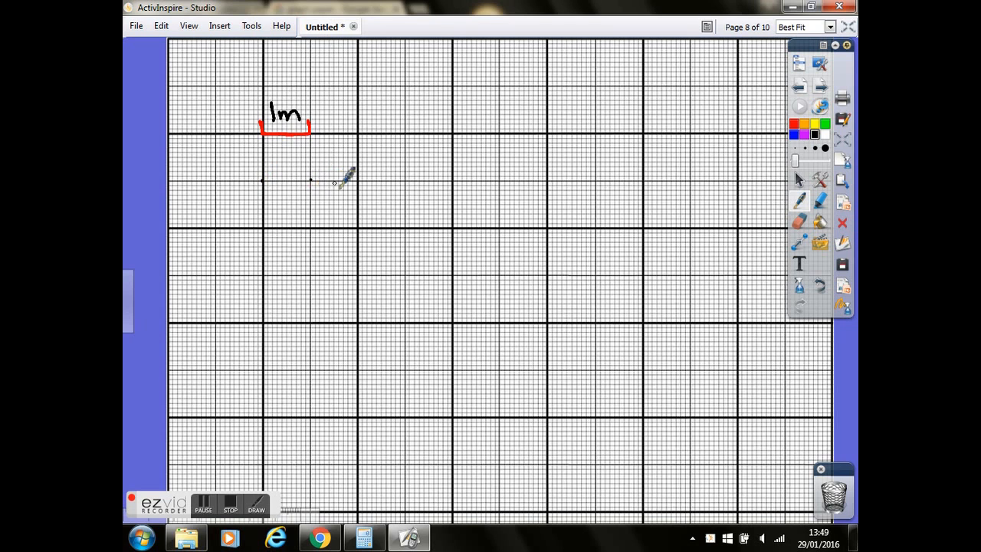
{"action": "mouse_move", "coordinate": [410, 171]}
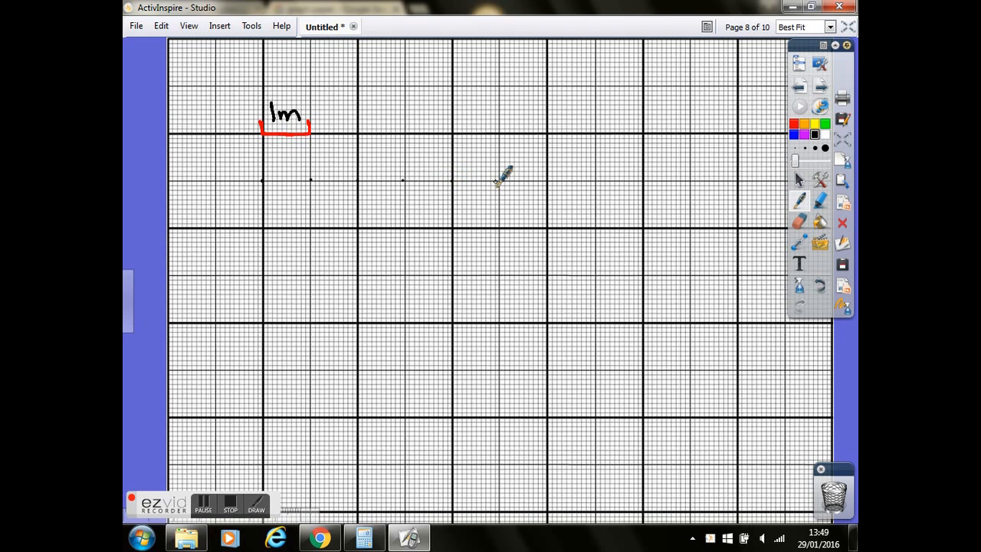
{"action": "mouse_move", "coordinate": [555, 172]}
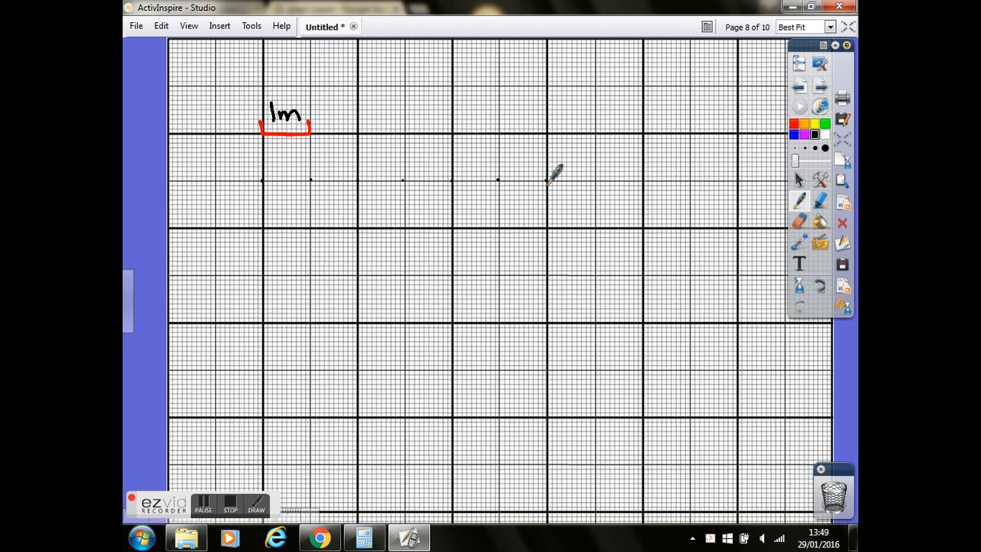
{"action": "mouse_move", "coordinate": [605, 171]}
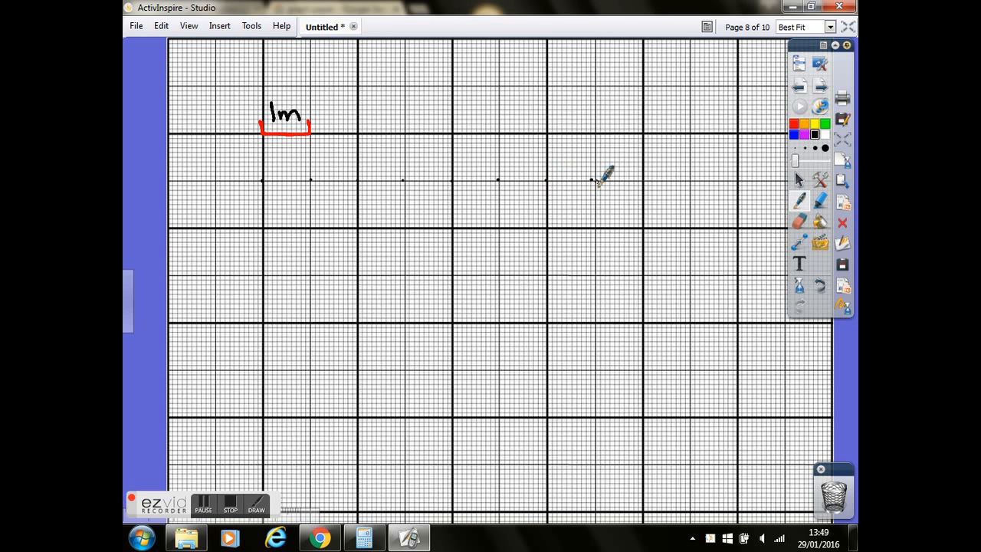
{"action": "mouse_move", "coordinate": [647, 177]}
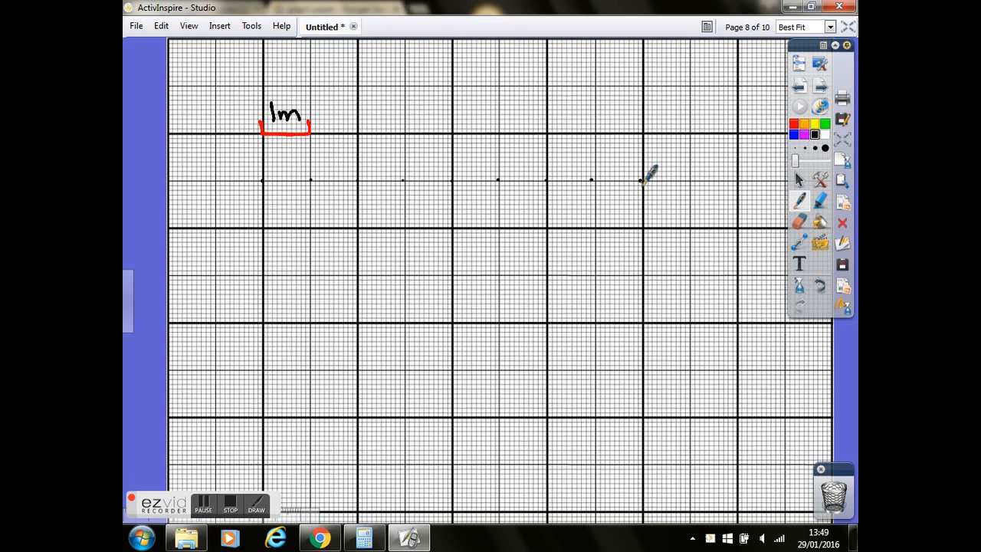
{"action": "mouse_move", "coordinate": [652, 222]}
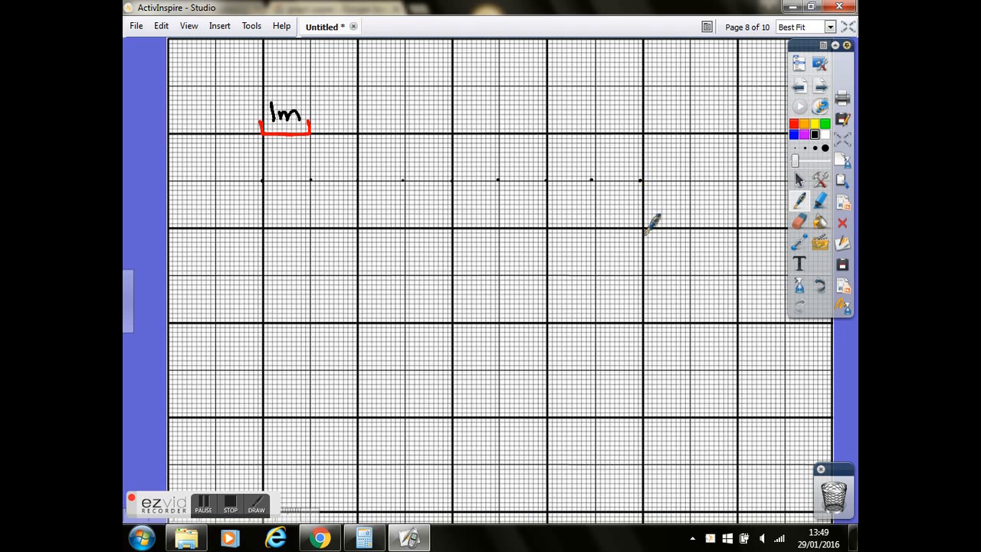
{"action": "mouse_move", "coordinate": [653, 267]}
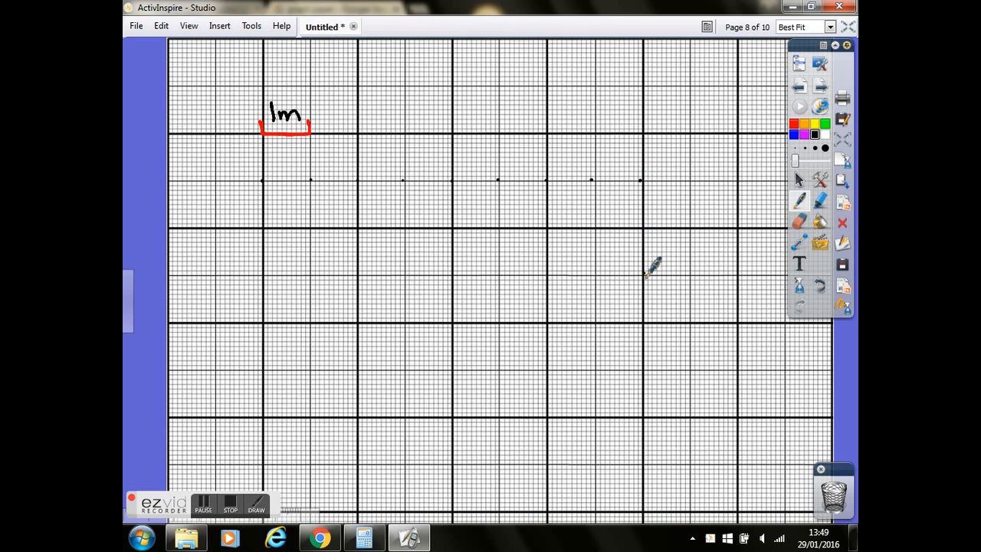
{"action": "mouse_move", "coordinate": [652, 318]}
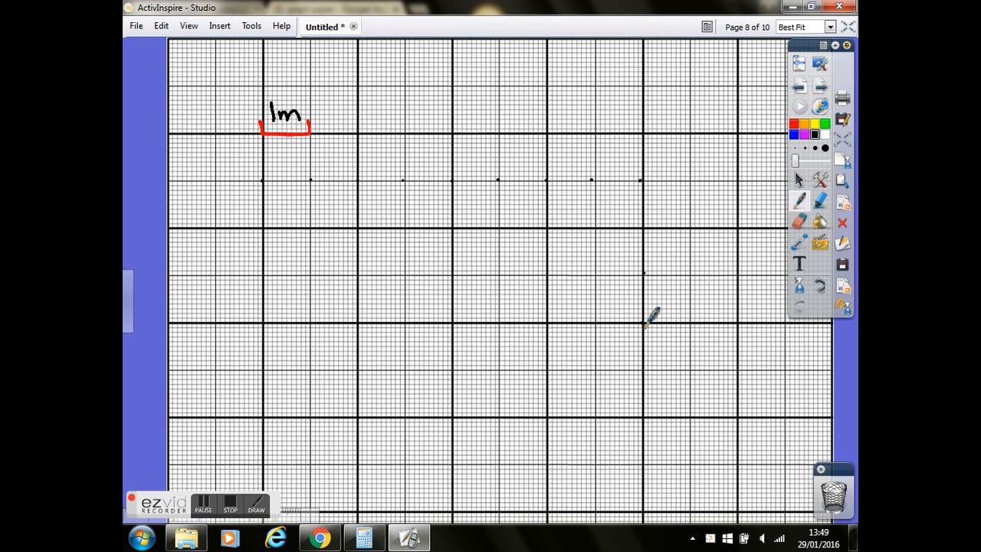
{"action": "mouse_move", "coordinate": [650, 422]}
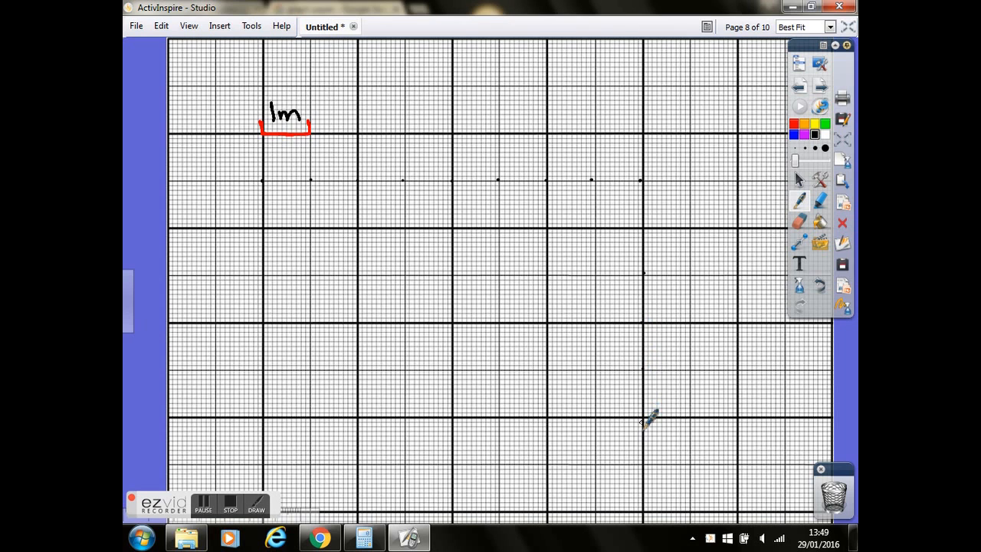
{"action": "mouse_move", "coordinate": [647, 460]}
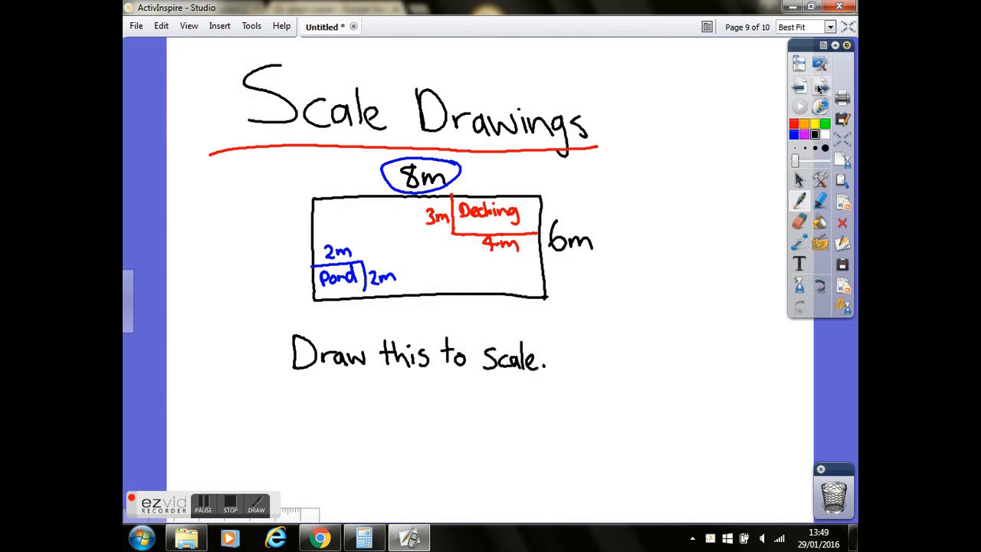
{"action": "mouse_move", "coordinate": [821, 86]}
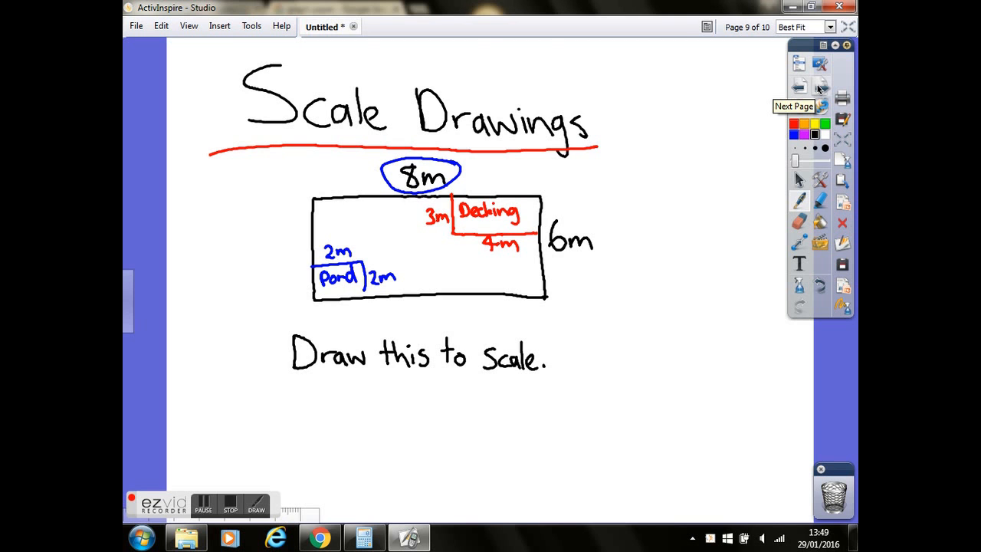
- Draw the garden's 8 m top edge in blue along the dotted row and label it 8m
{"action": "left_click", "coordinate": [801, 86]}
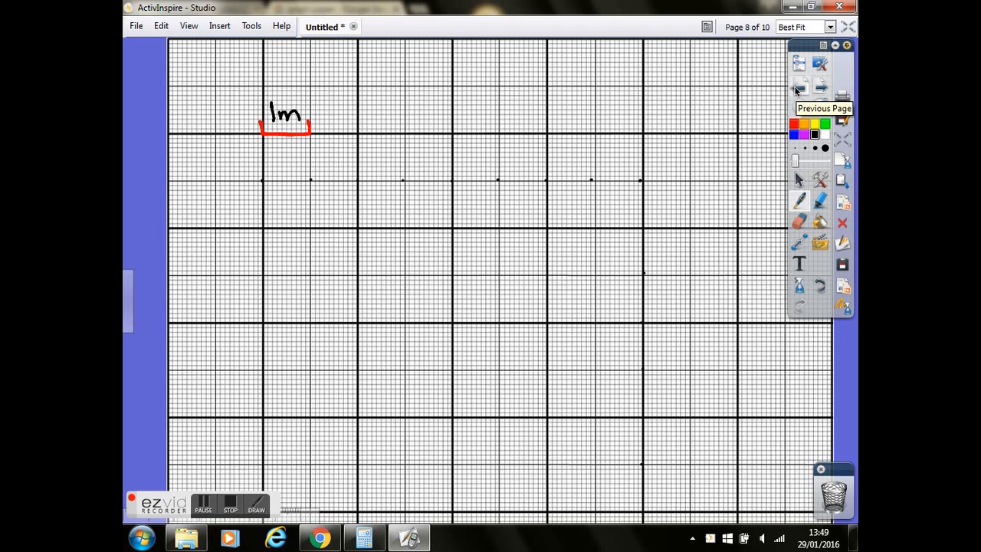
{"action": "left_click_drag", "start_coordinate": [260, 181], "coordinate": [304, 181]}
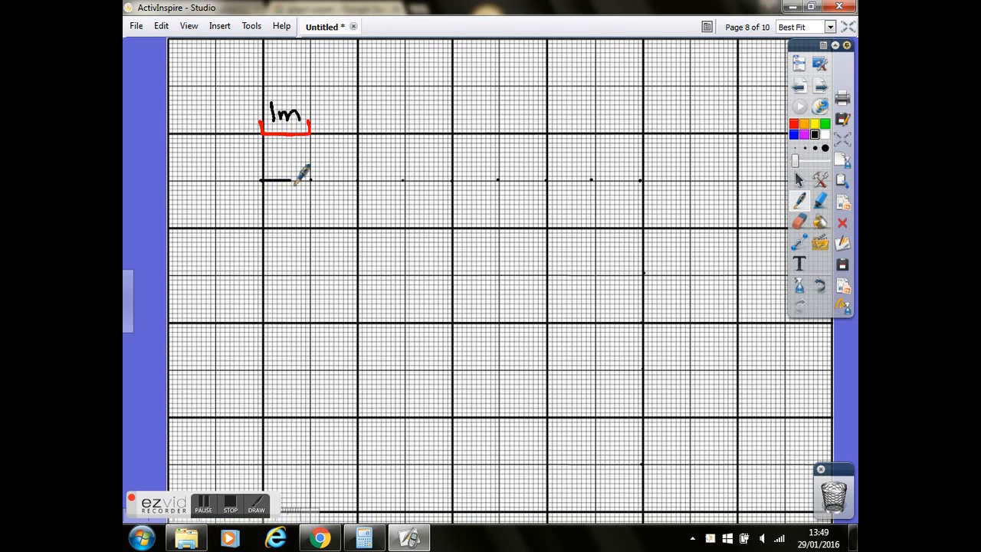
{"action": "left_click_drag", "start_coordinate": [306, 181], "coordinate": [365, 178]}
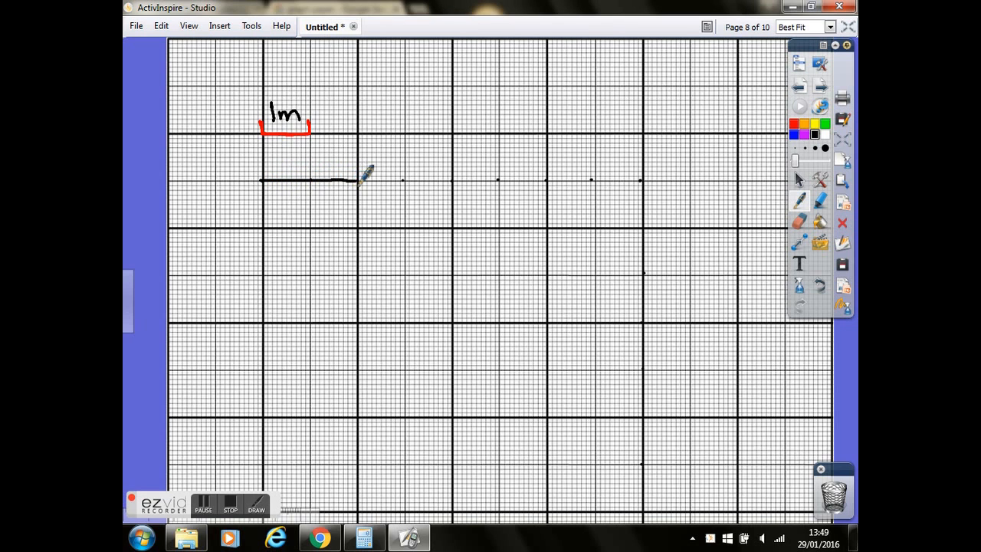
{"action": "left_click_drag", "start_coordinate": [349, 179], "coordinate": [414, 177]}
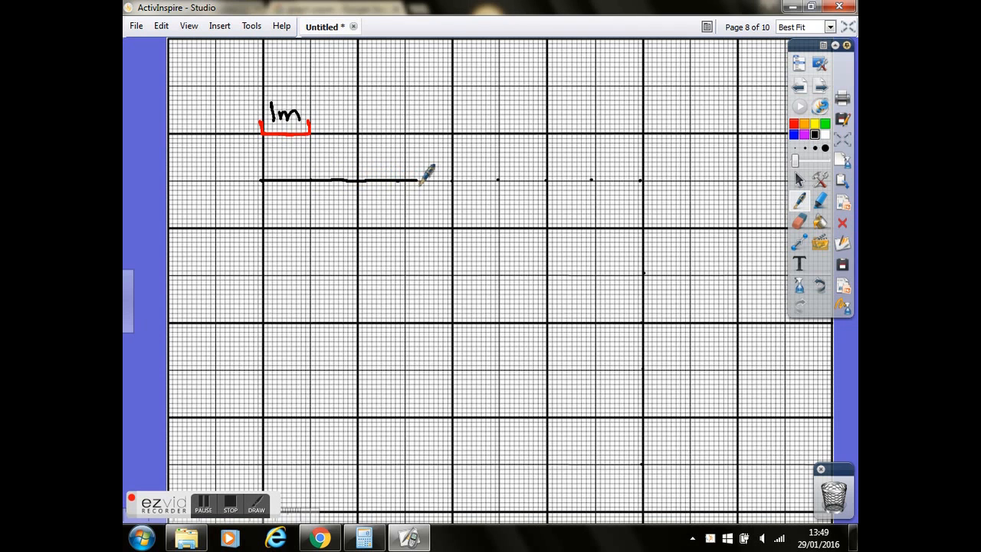
{"action": "left_click_drag", "start_coordinate": [410, 181], "coordinate": [498, 178]}
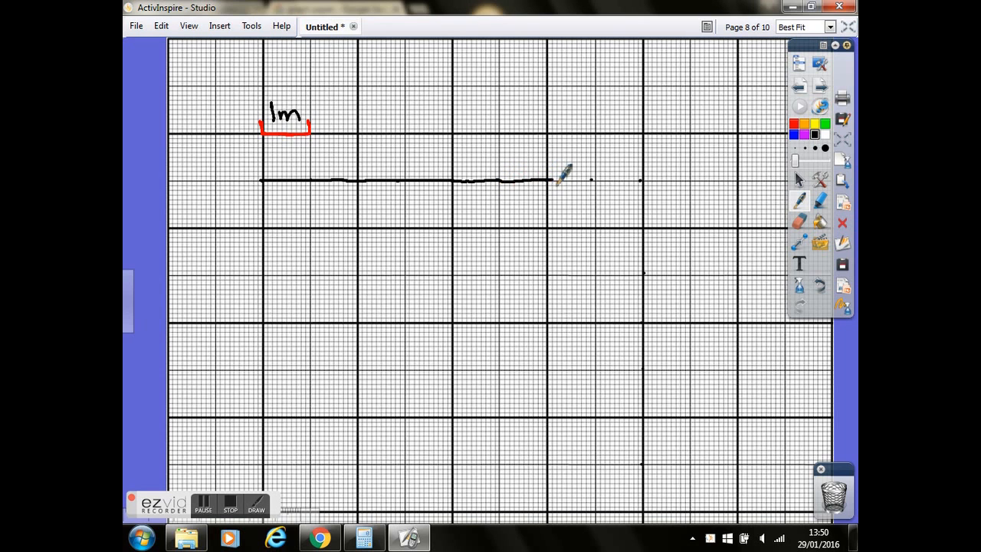
{"action": "left_click_drag", "start_coordinate": [564, 178], "coordinate": [647, 174]}
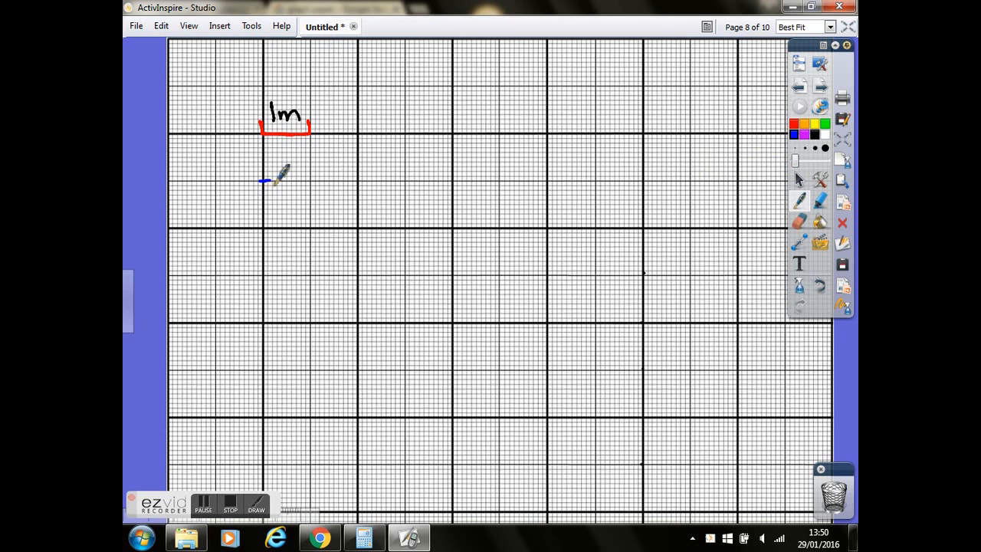
{"action": "left_click_drag", "start_coordinate": [263, 181], "coordinate": [360, 178]}
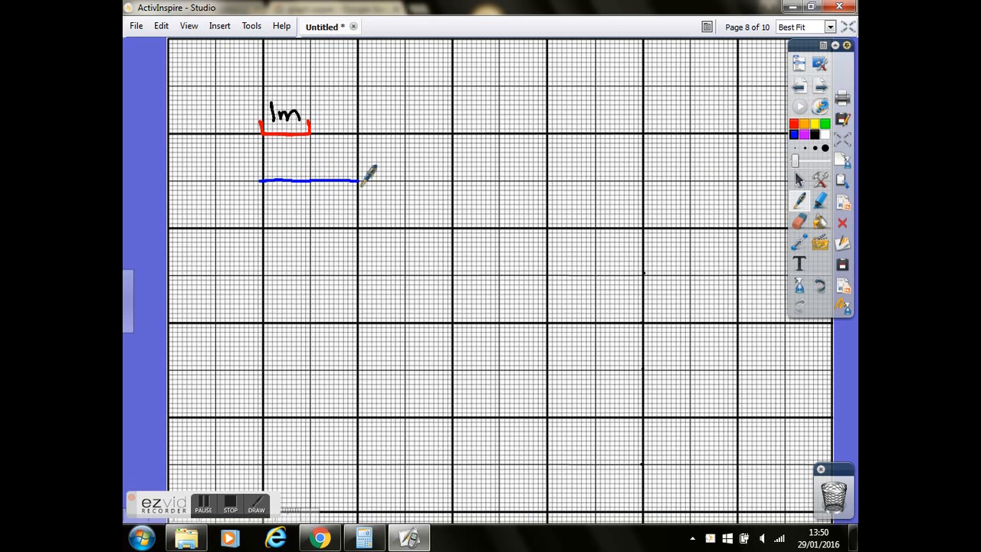
{"action": "left_click_drag", "start_coordinate": [356, 179], "coordinate": [452, 177]}
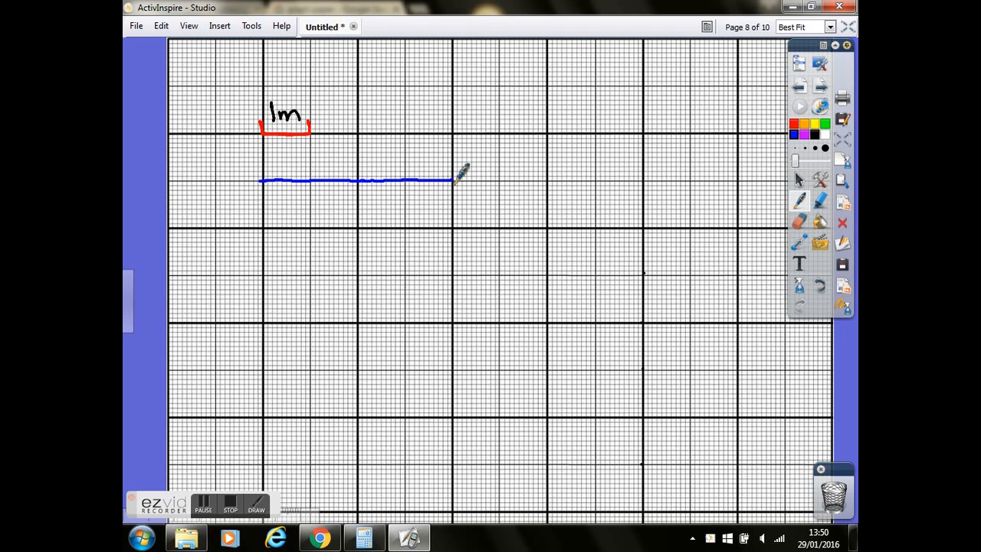
{"action": "left_click_drag", "start_coordinate": [457, 179], "coordinate": [509, 178]}
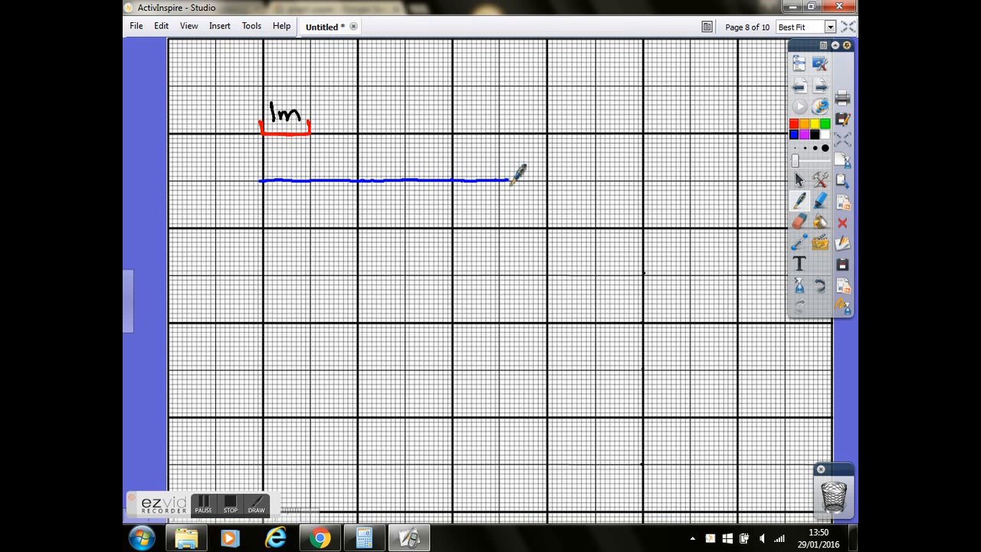
{"action": "left_click_drag", "start_coordinate": [509, 179], "coordinate": [598, 177]}
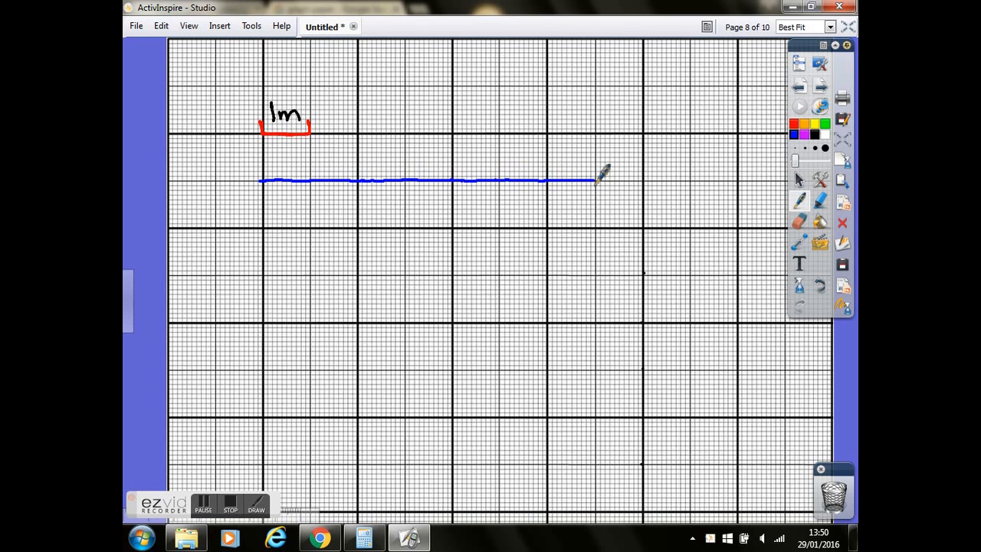
{"action": "left_click_drag", "start_coordinate": [596, 177], "coordinate": [647, 177]}
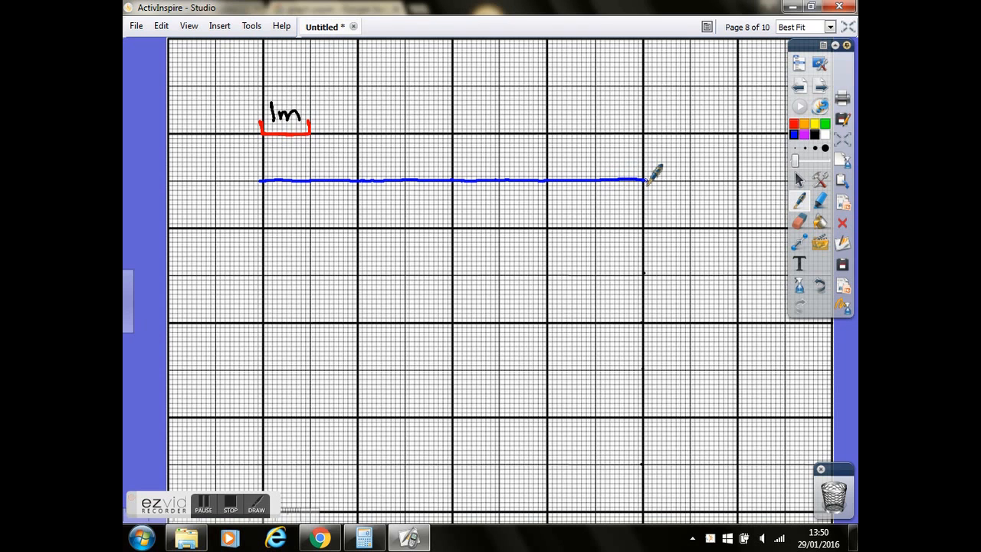
{"action": "mouse_move", "coordinate": [444, 141]}
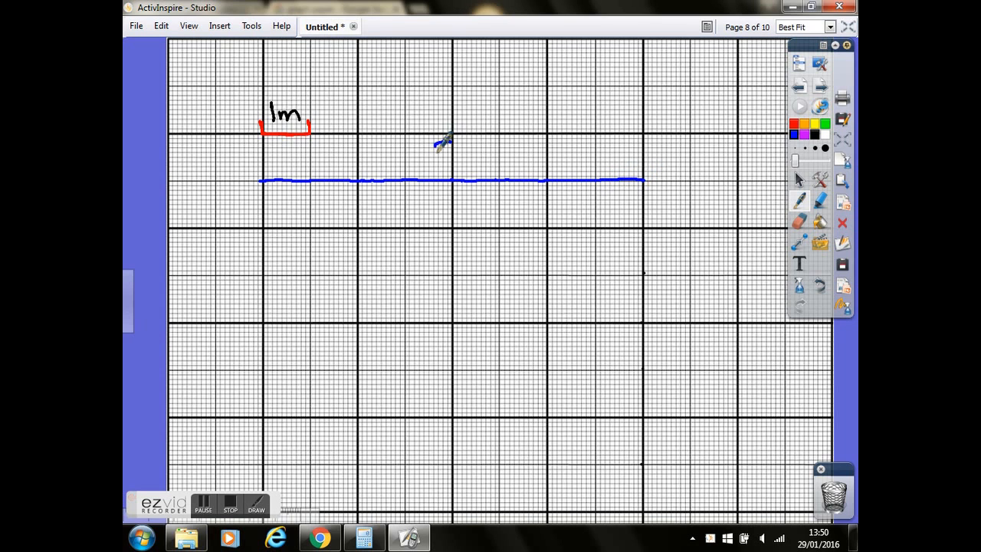
{"action": "left_click_drag", "start_coordinate": [437, 153], "coordinate": [479, 154]}
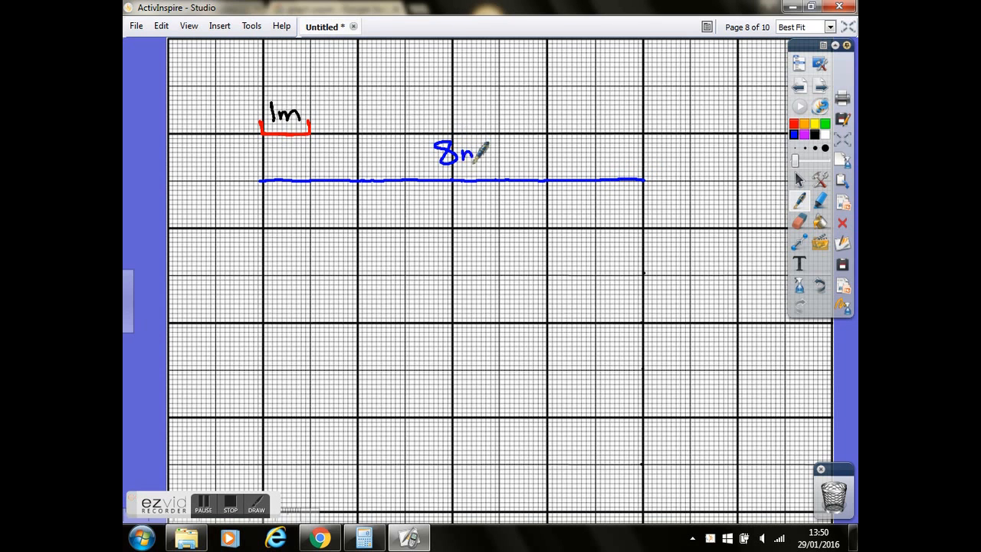
{"action": "left_click_drag", "start_coordinate": [472, 150], "coordinate": [490, 161]}
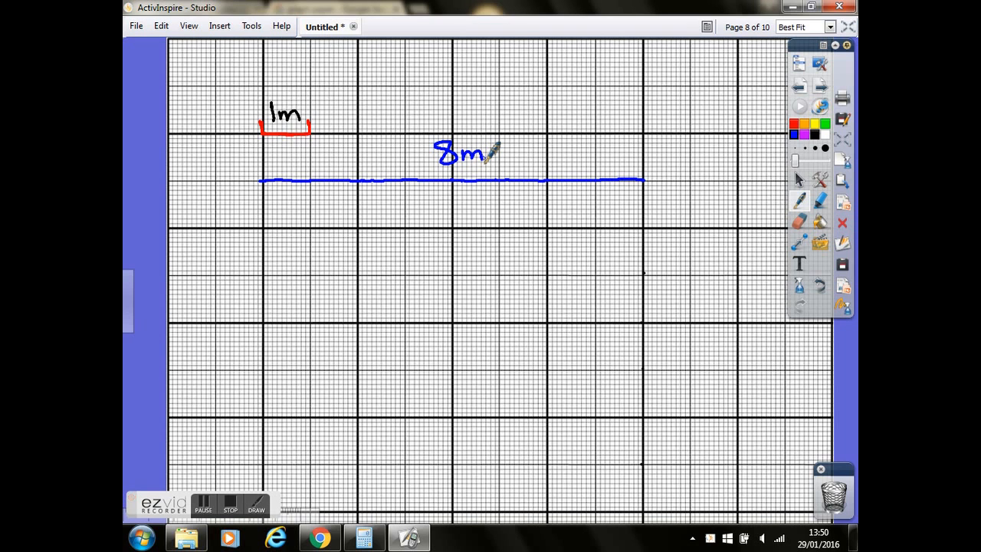
{"action": "mouse_move", "coordinate": [647, 171]}
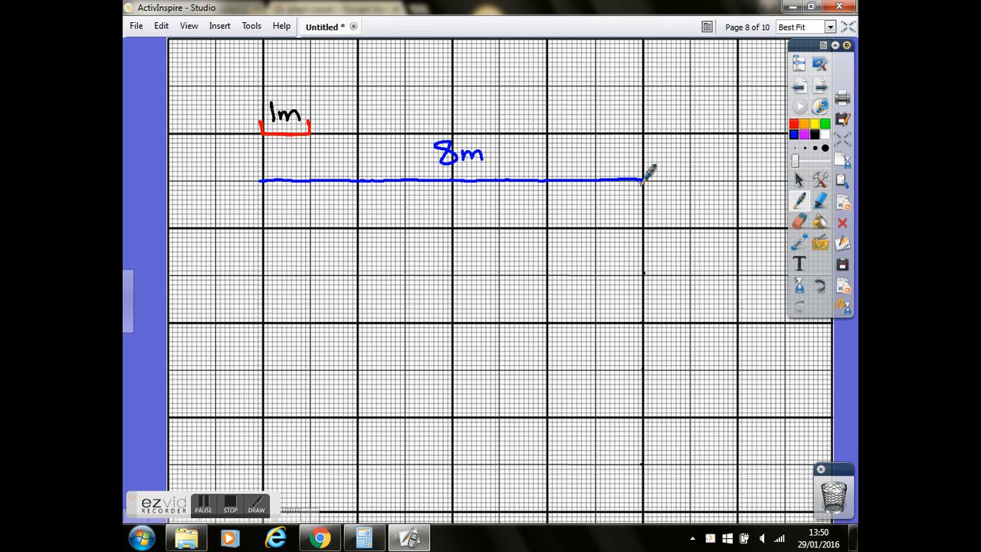
- Draw the 6 m right-hand and left-hand sides down the grid from the top corners
{"action": "left_click_drag", "start_coordinate": [644, 181], "coordinate": [644, 223]}
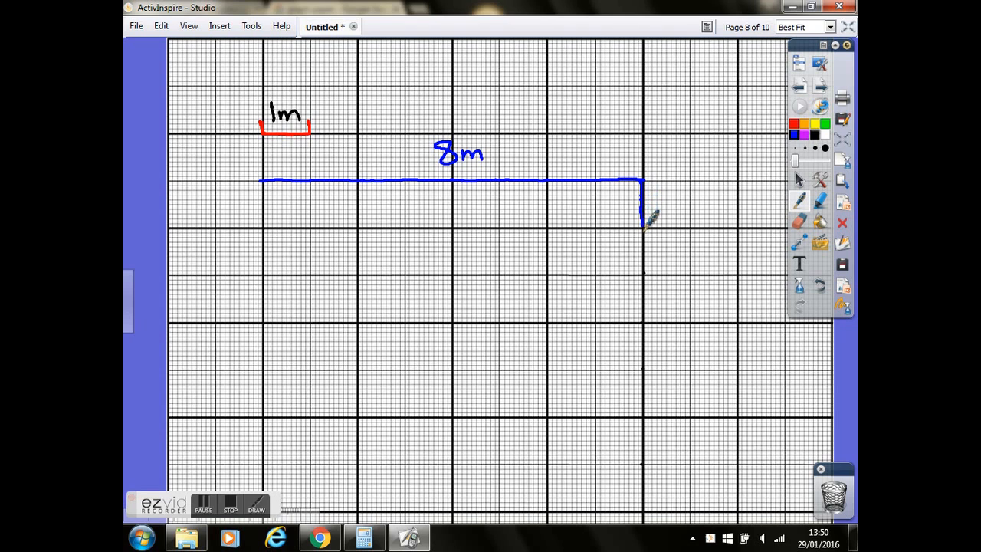
{"action": "left_click_drag", "start_coordinate": [643, 222], "coordinate": [643, 292]}
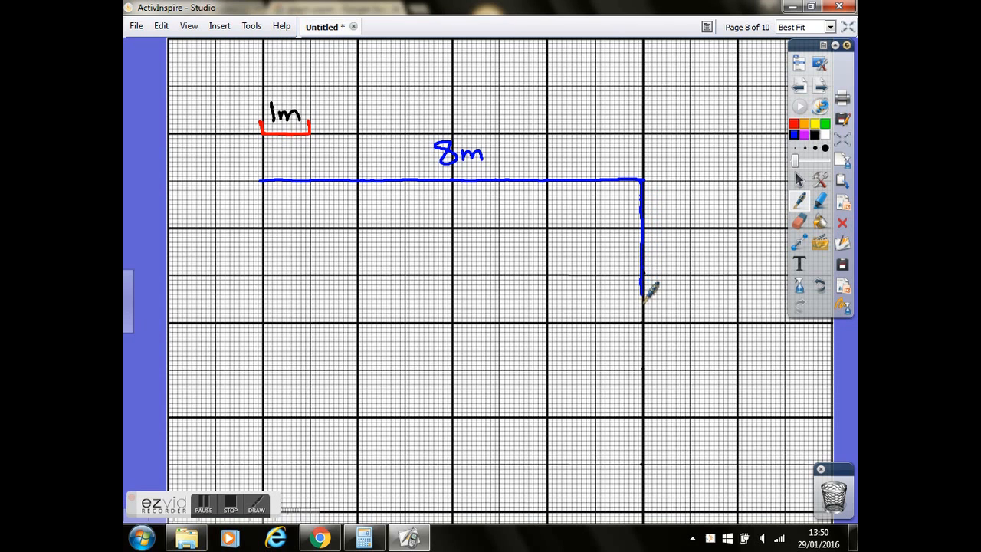
{"action": "left_click_drag", "start_coordinate": [643, 291], "coordinate": [643, 368]}
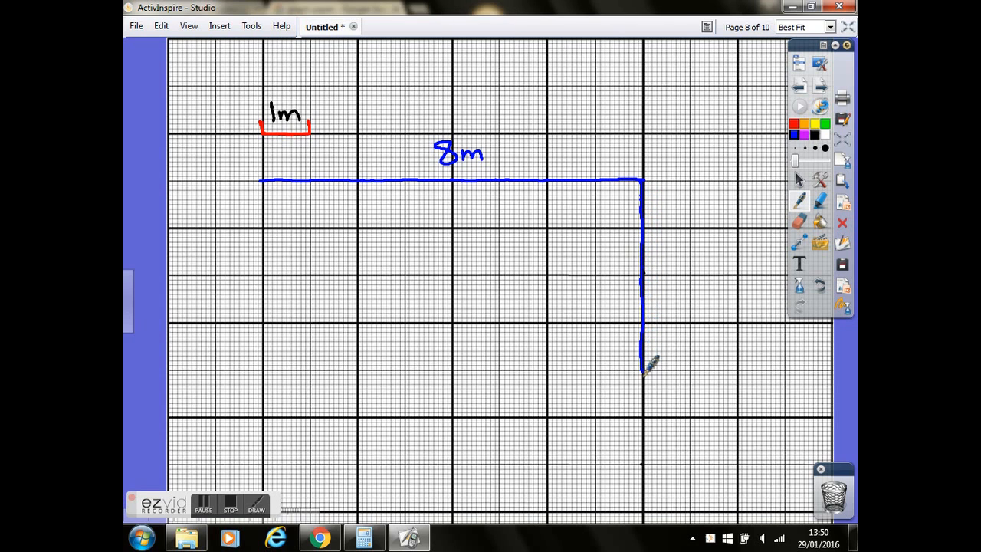
{"action": "left_click_drag", "start_coordinate": [642, 368], "coordinate": [642, 432]}
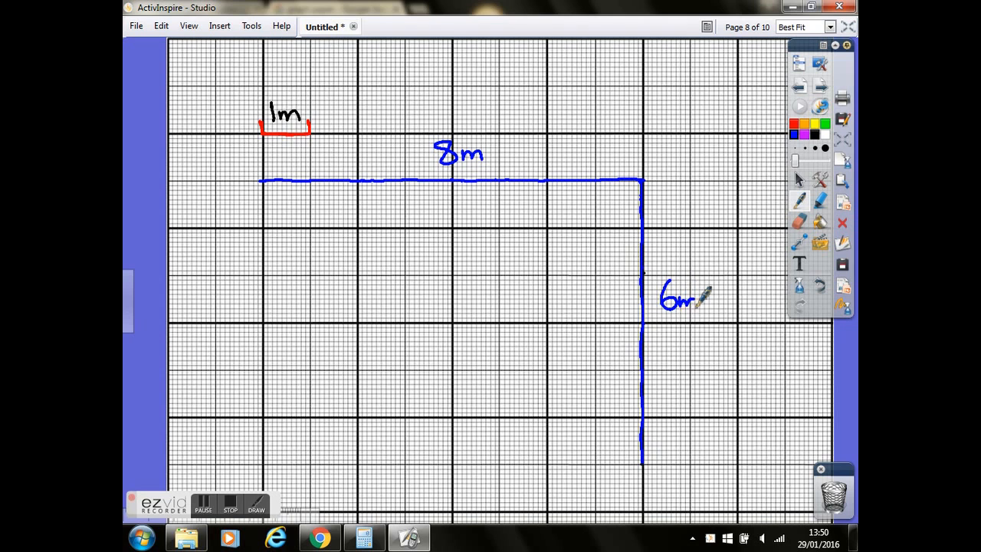
{"action": "mouse_move", "coordinate": [702, 299]}
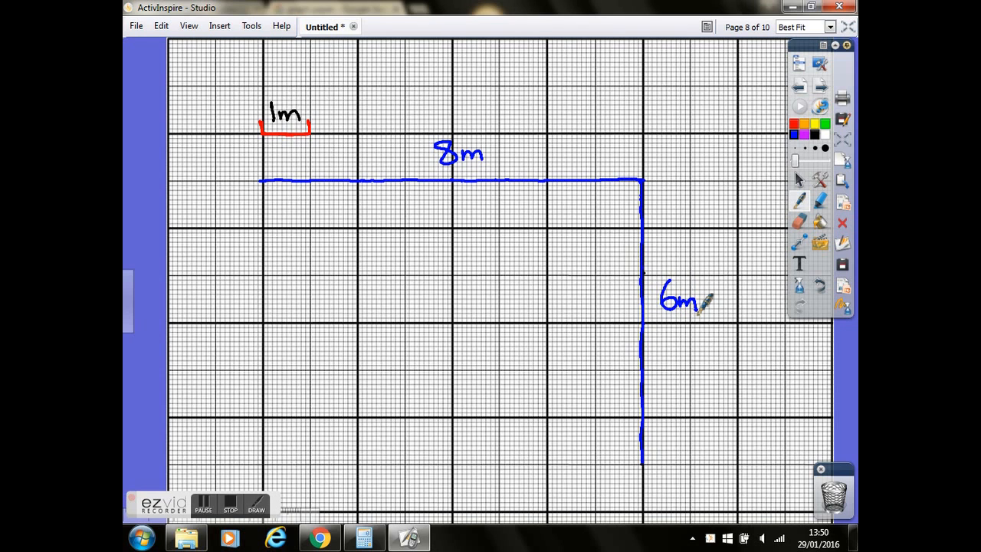
{"action": "mouse_move", "coordinate": [270, 197]}
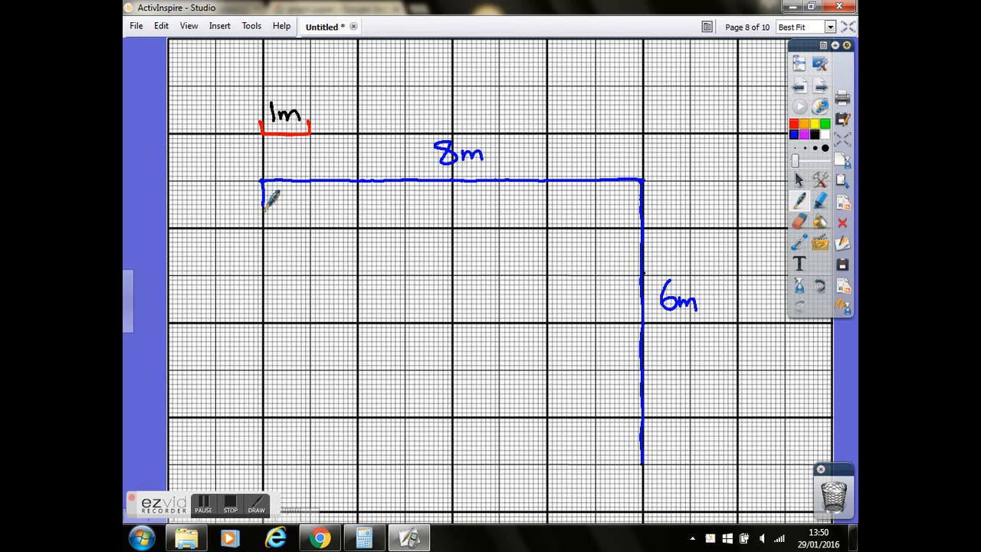
{"action": "left_click_drag", "start_coordinate": [262, 184], "coordinate": [267, 273]}
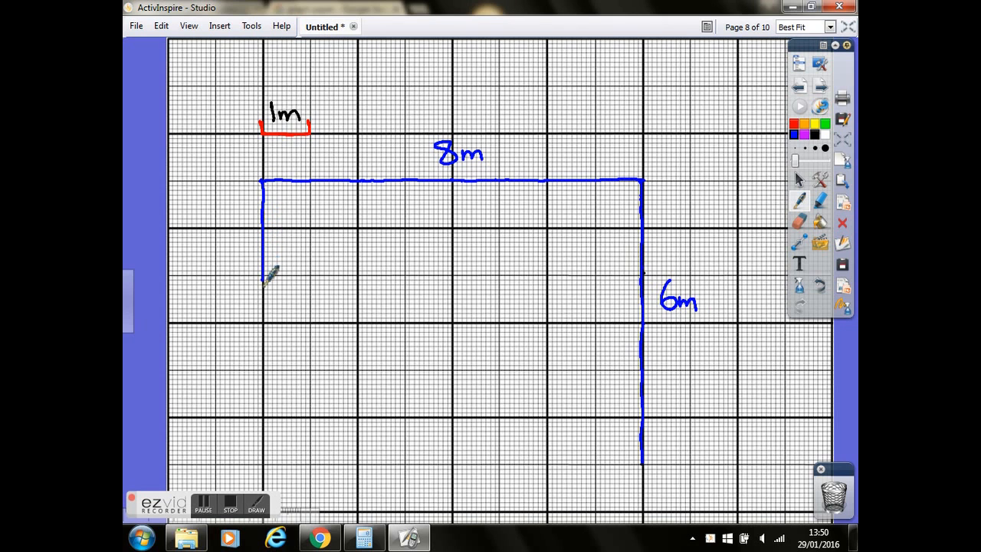
{"action": "left_click_drag", "start_coordinate": [267, 273], "coordinate": [269, 344]}
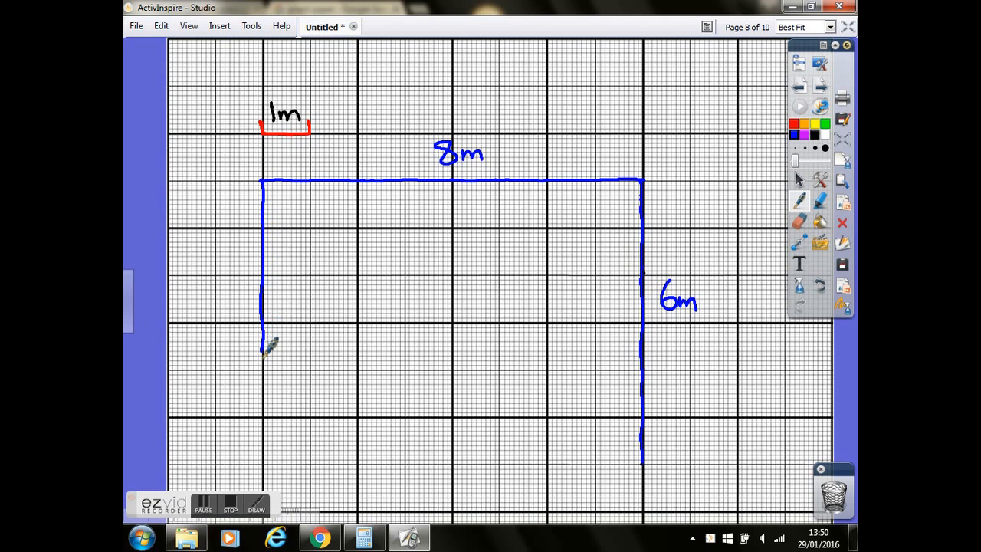
{"action": "left_click_drag", "start_coordinate": [273, 345], "coordinate": [273, 456]}
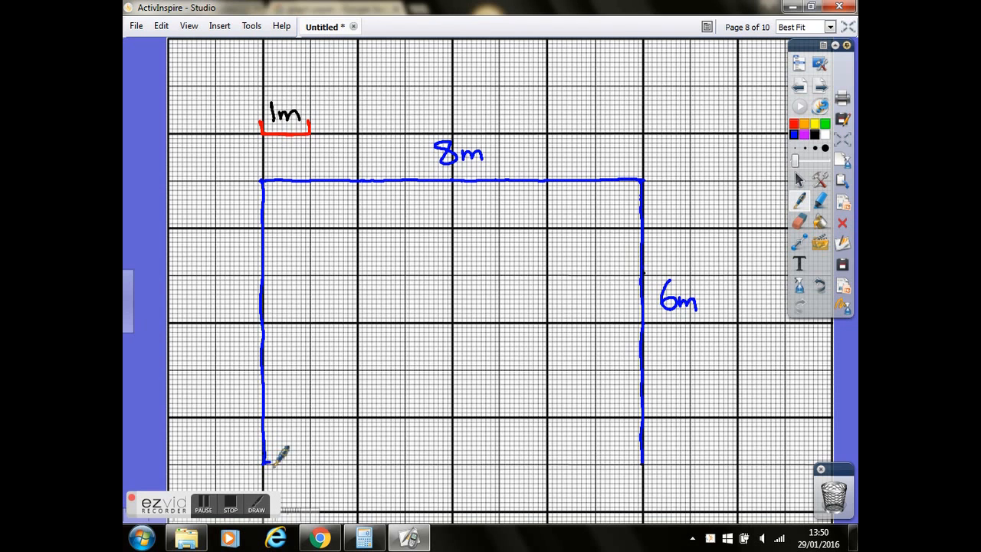
- Draw the bottom side to close the 8 m by 6 m outline at the bottom-right corner
{"action": "left_click_drag", "start_coordinate": [268, 460], "coordinate": [421, 462]}
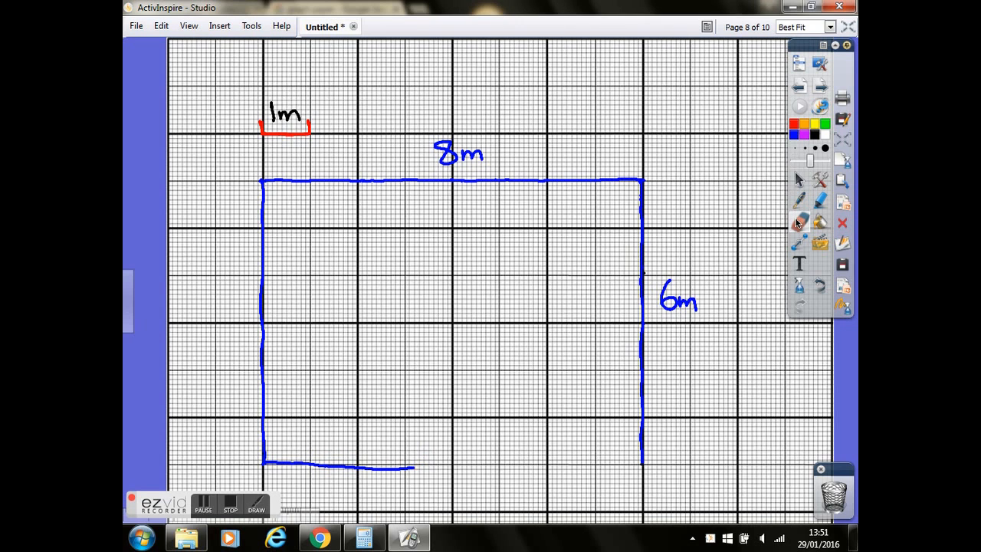
{"action": "left_click", "coordinate": [800, 220]}
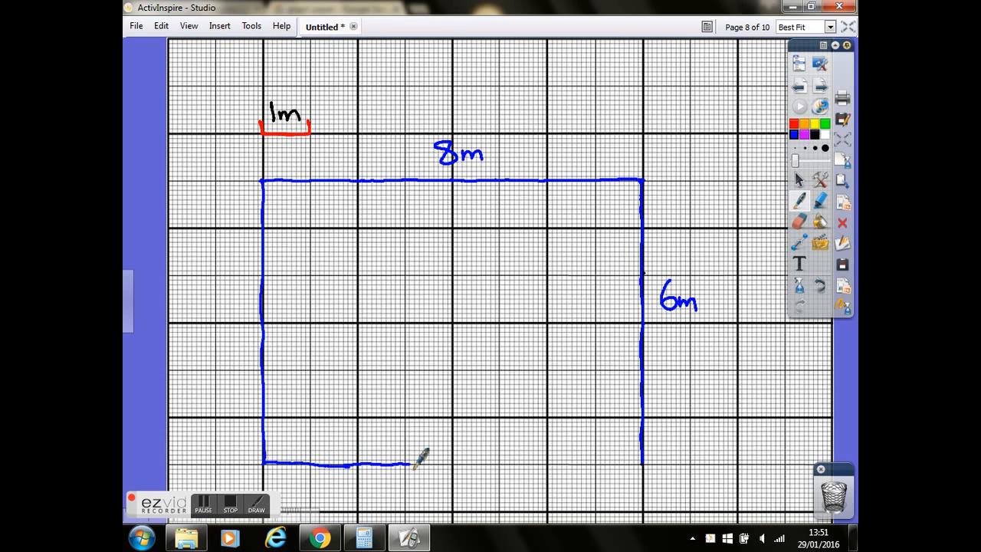
{"action": "left_click_drag", "start_coordinate": [422, 460], "coordinate": [559, 461]}
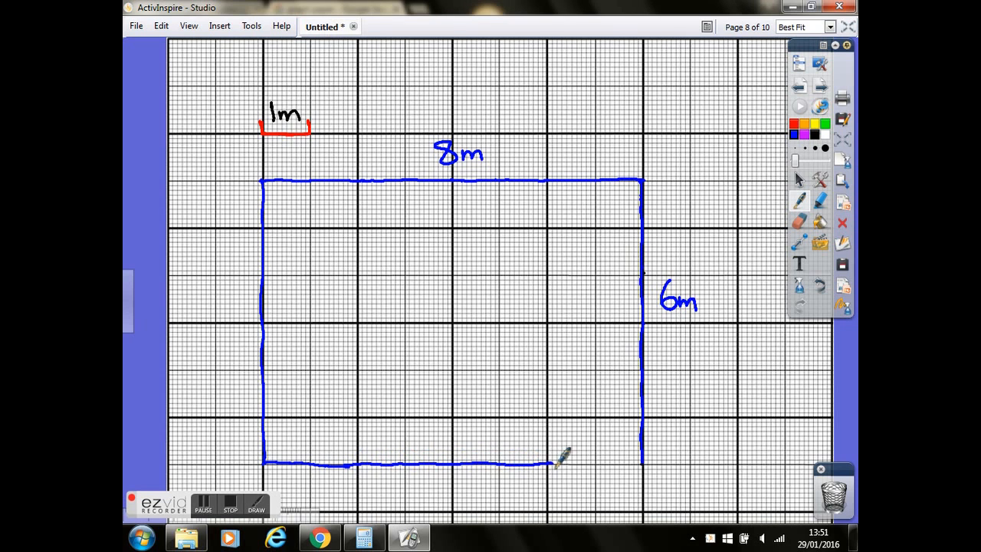
{"action": "left_click_drag", "start_coordinate": [560, 460], "coordinate": [644, 459]}
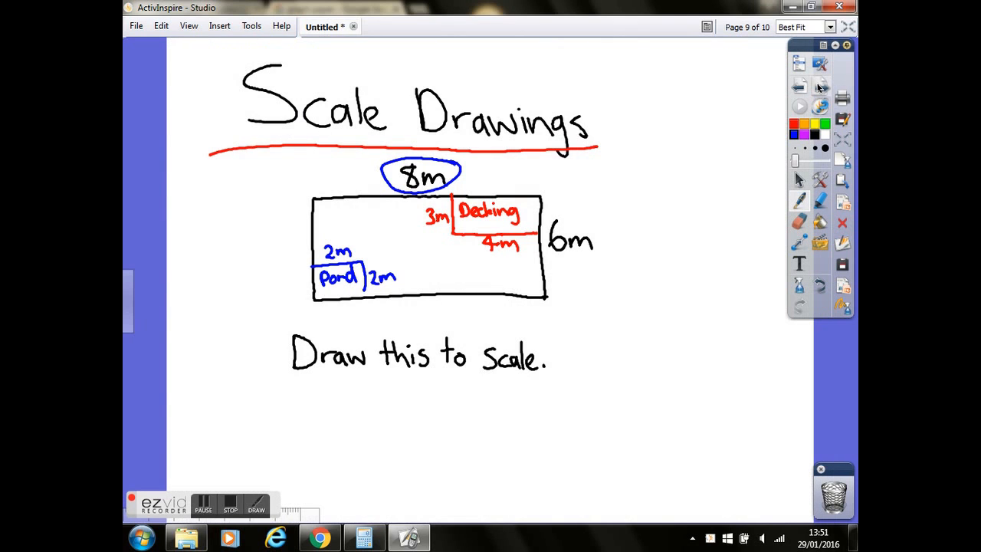
{"action": "mouse_move", "coordinate": [822, 86]}
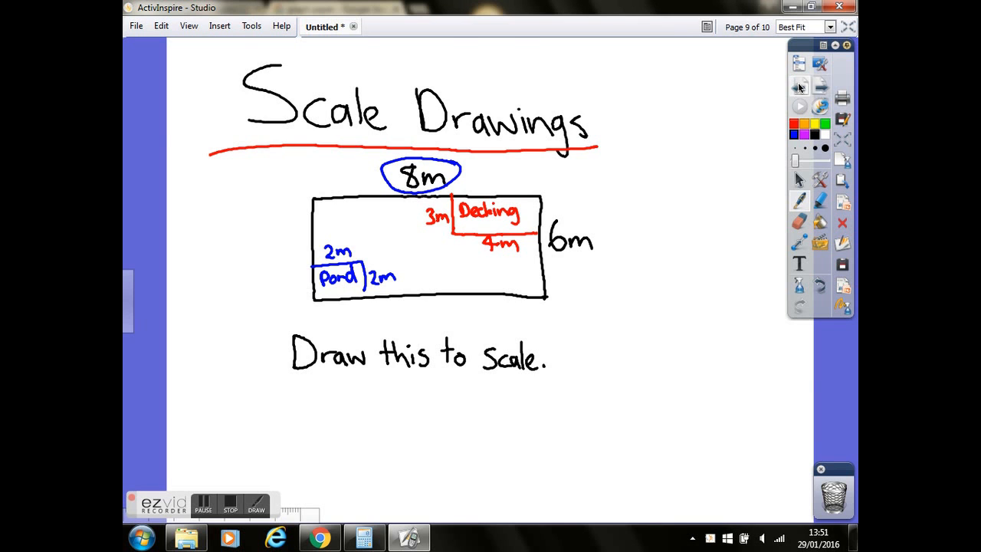
- Return to the graph-paper page showing the blue scale drawing
{"action": "left_click", "coordinate": [800, 86]}
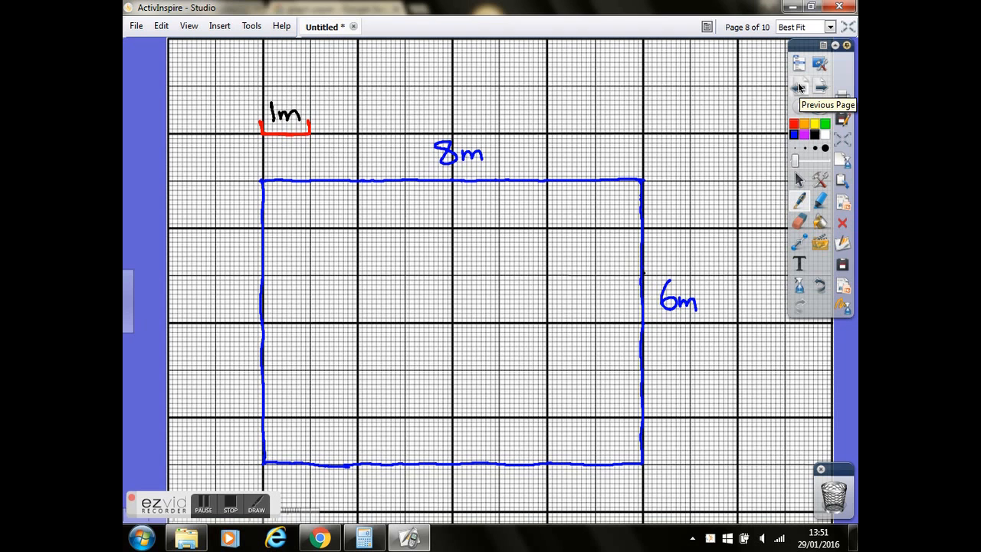
{"action": "mouse_move", "coordinate": [267, 450]}
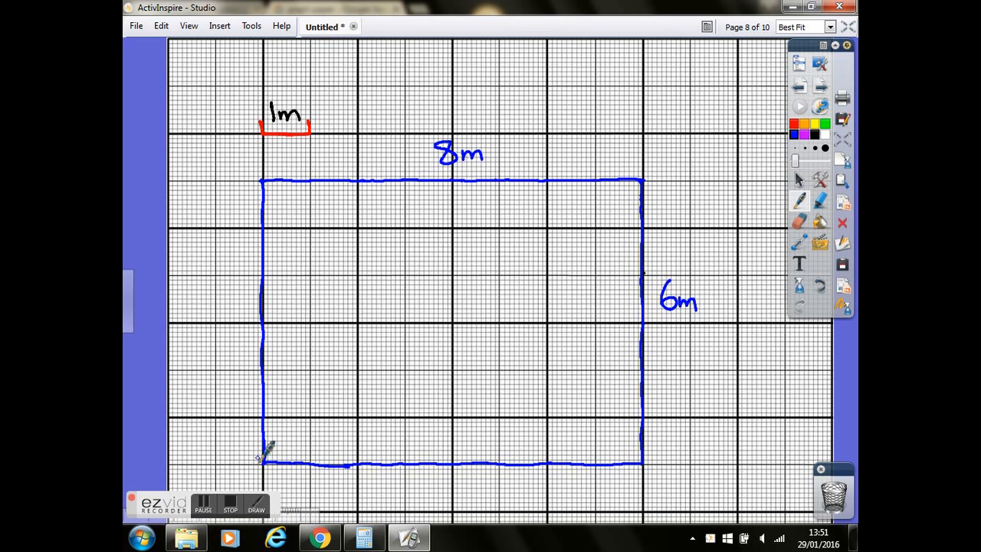
{"action": "mouse_move", "coordinate": [273, 365]}
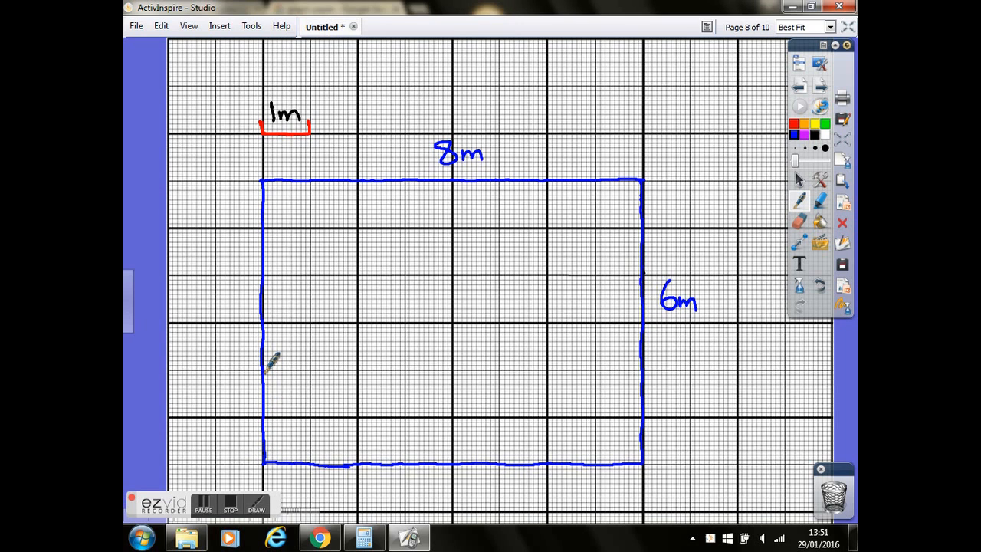
- Draw the 2 m pond square in the bottom-left corner and label both sides 2m
{"action": "left_click_drag", "start_coordinate": [263, 368], "coordinate": [322, 368]}
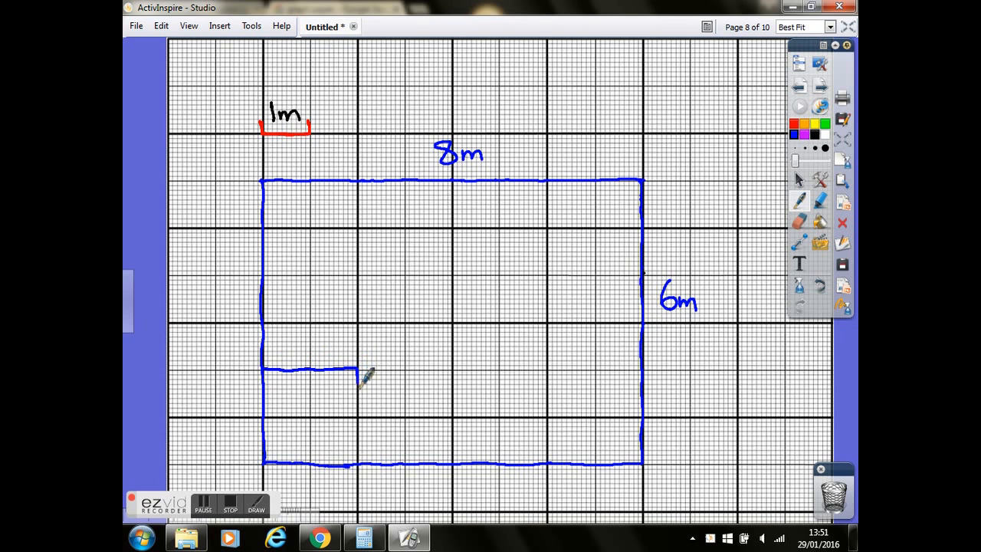
{"action": "left_click_drag", "start_coordinate": [358, 375], "coordinate": [358, 452]}
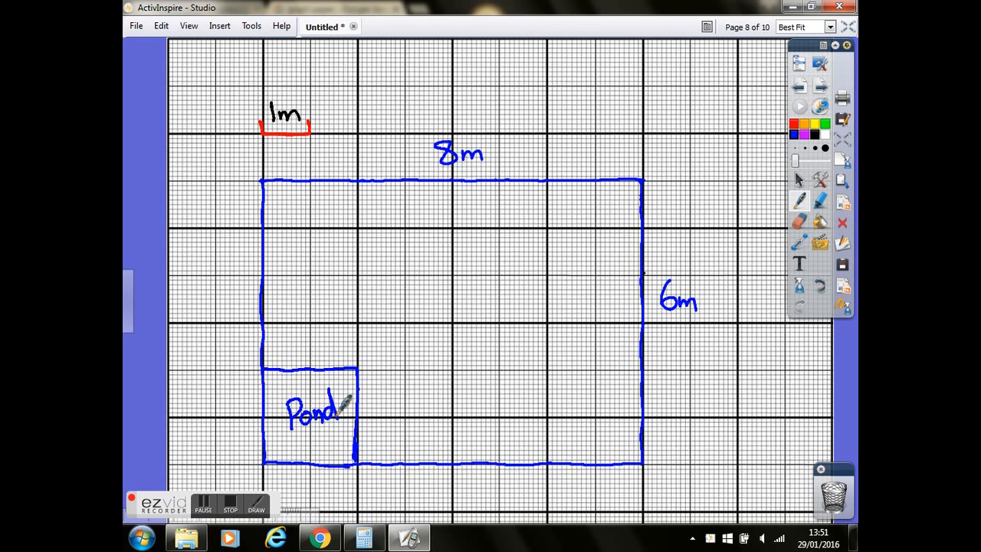
{"action": "type", "text": "2m"}
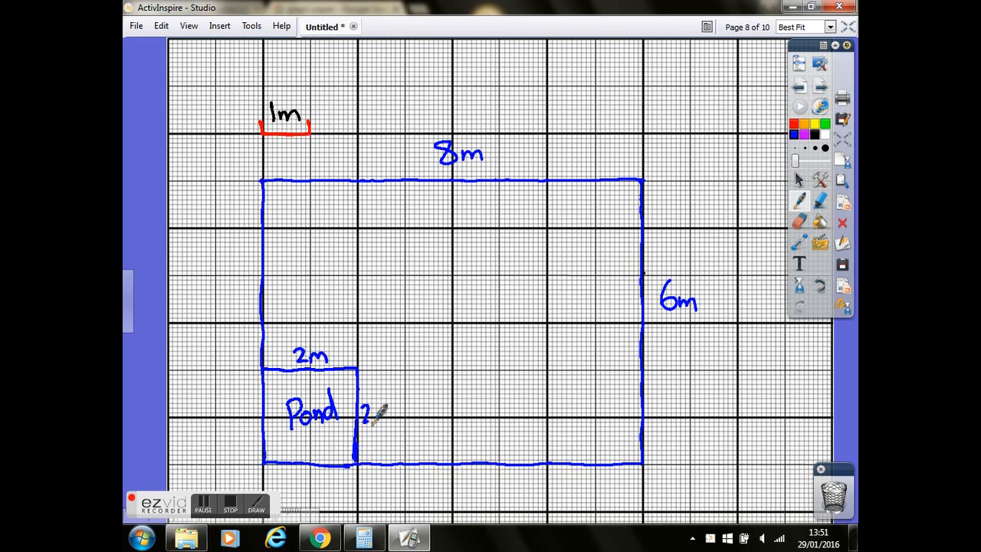
{"action": "type", "text": "2m"}
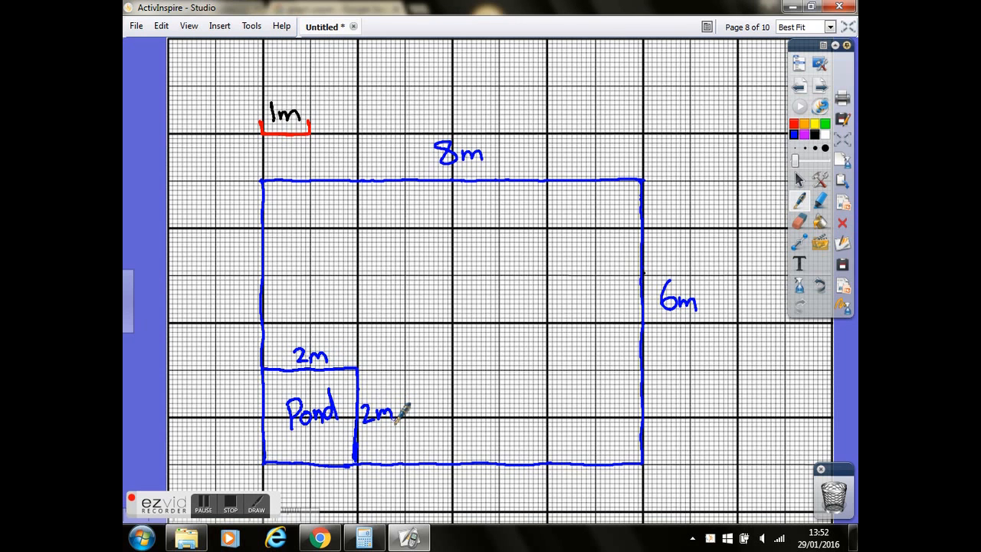
{"action": "mouse_move", "coordinate": [794, 126]}
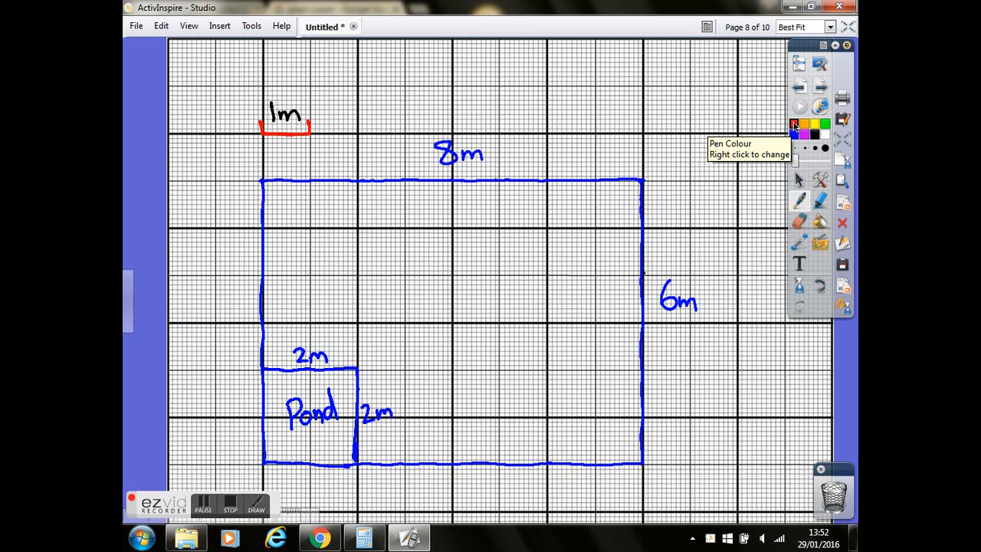
{"action": "mouse_move", "coordinate": [636, 167]}
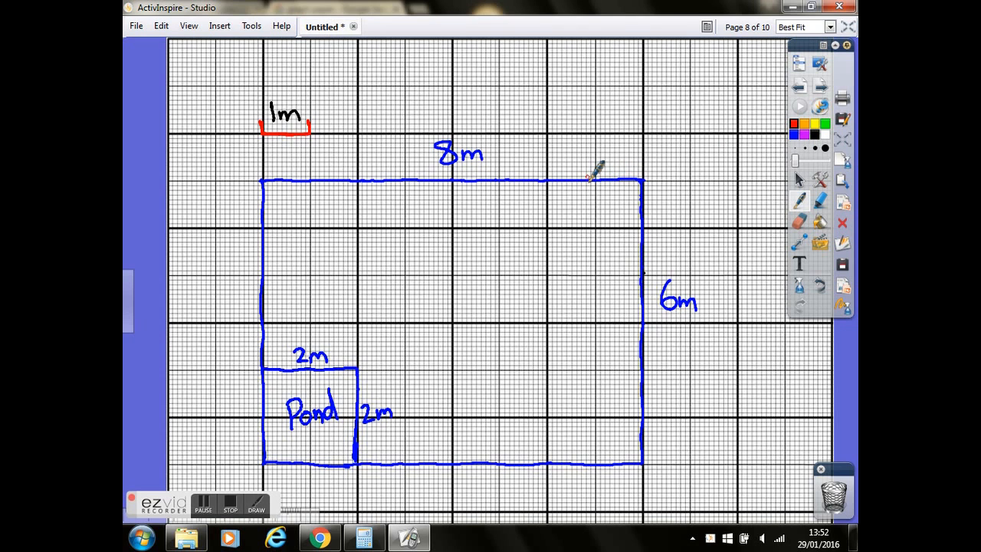
{"action": "mouse_move", "coordinate": [456, 181]}
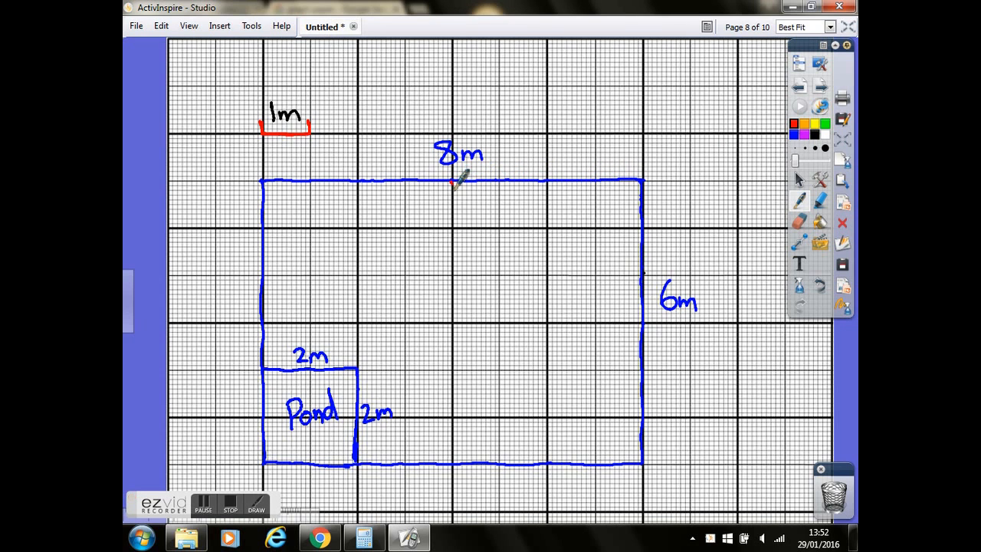
- Draw the red decking's left side and bottom edge to the garden's right side, and label it Decking
{"action": "left_click_drag", "start_coordinate": [452, 184], "coordinate": [450, 247]}
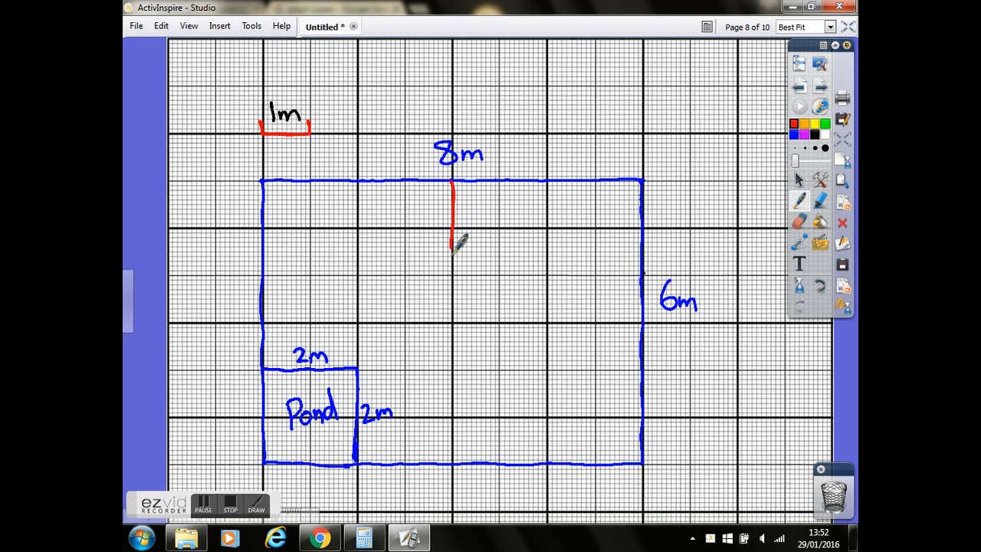
{"action": "left_click_drag", "start_coordinate": [452, 245], "coordinate": [453, 322]}
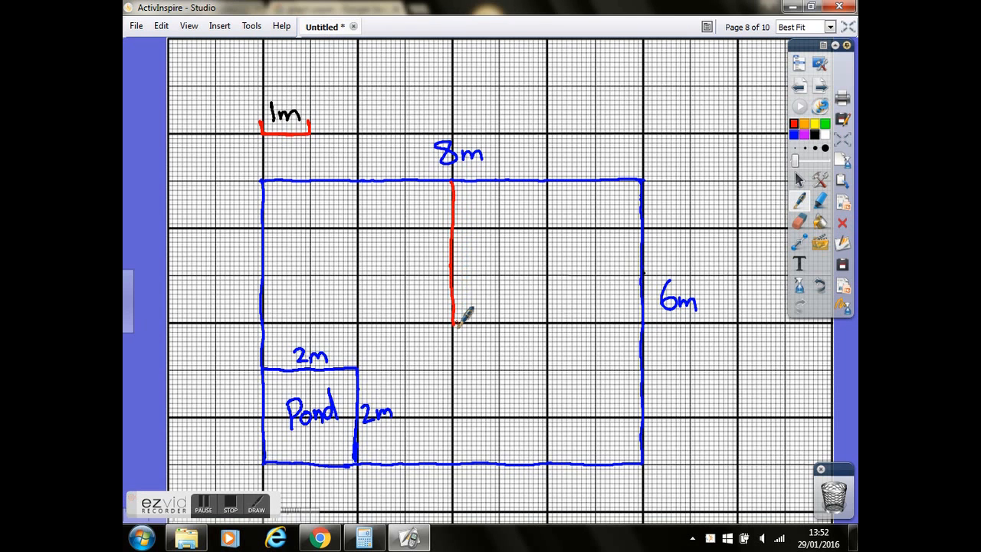
{"action": "left_click_drag", "start_coordinate": [452, 320], "coordinate": [475, 318]}
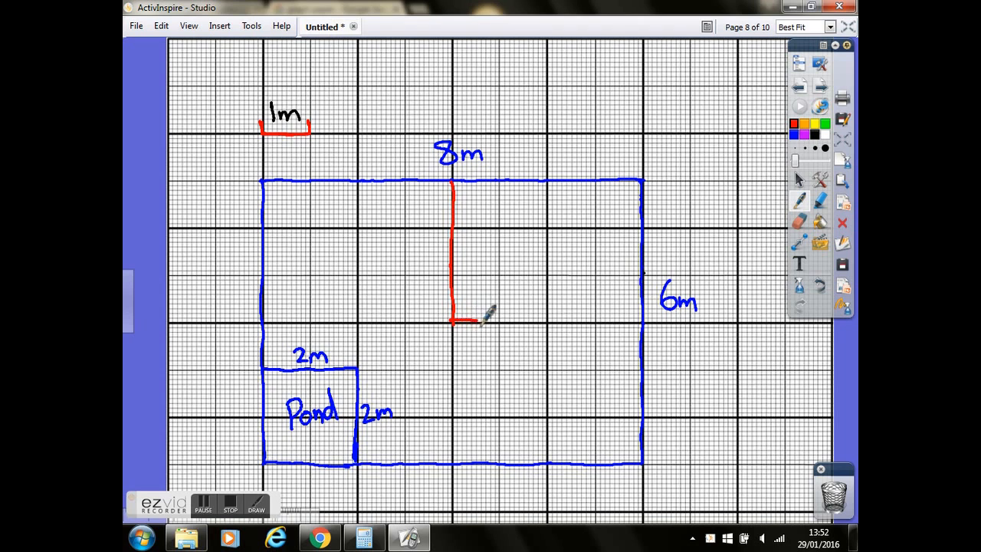
{"action": "left_click_drag", "start_coordinate": [457, 320], "coordinate": [564, 317]}
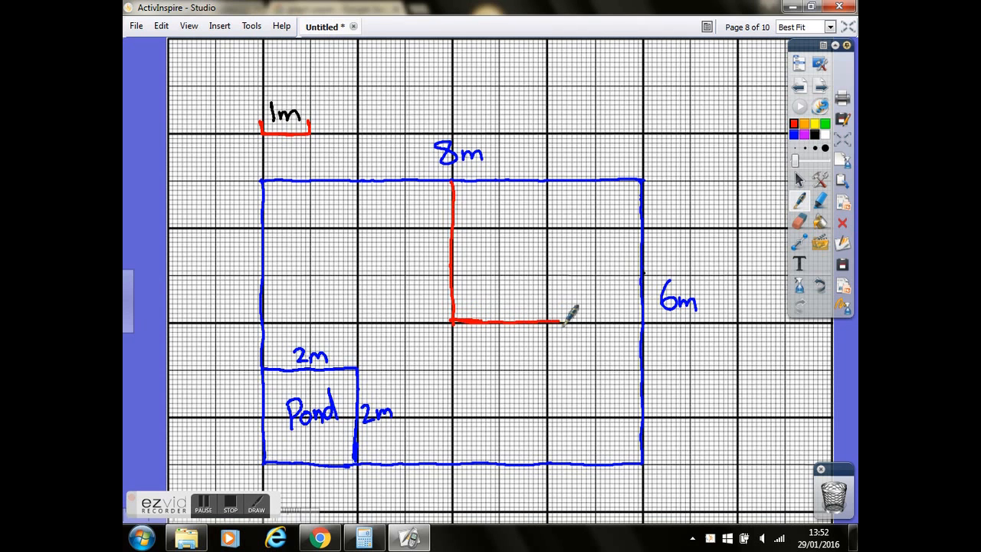
{"action": "left_click_drag", "start_coordinate": [544, 320], "coordinate": [644, 320]}
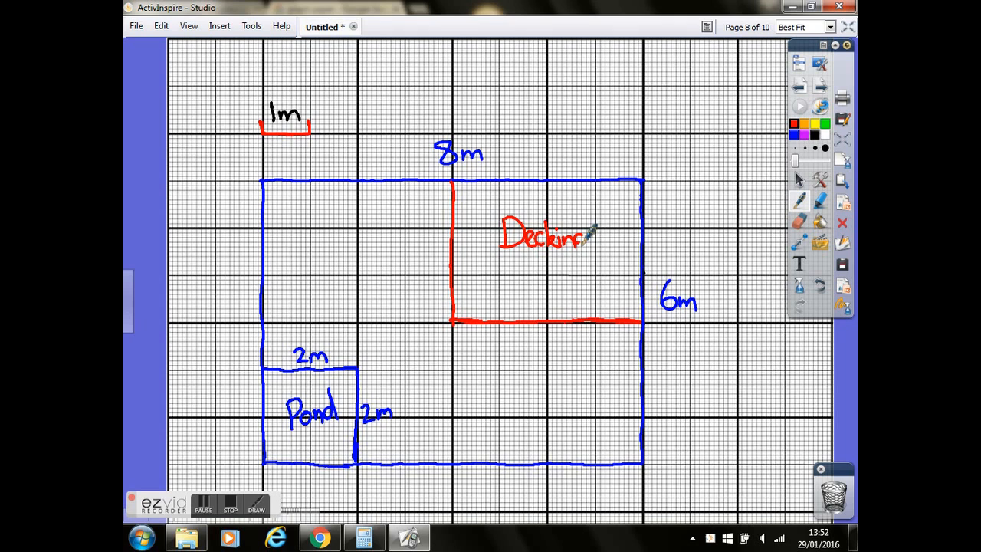
{"action": "left_click_drag", "start_coordinate": [580, 230], "coordinate": [567, 261]}
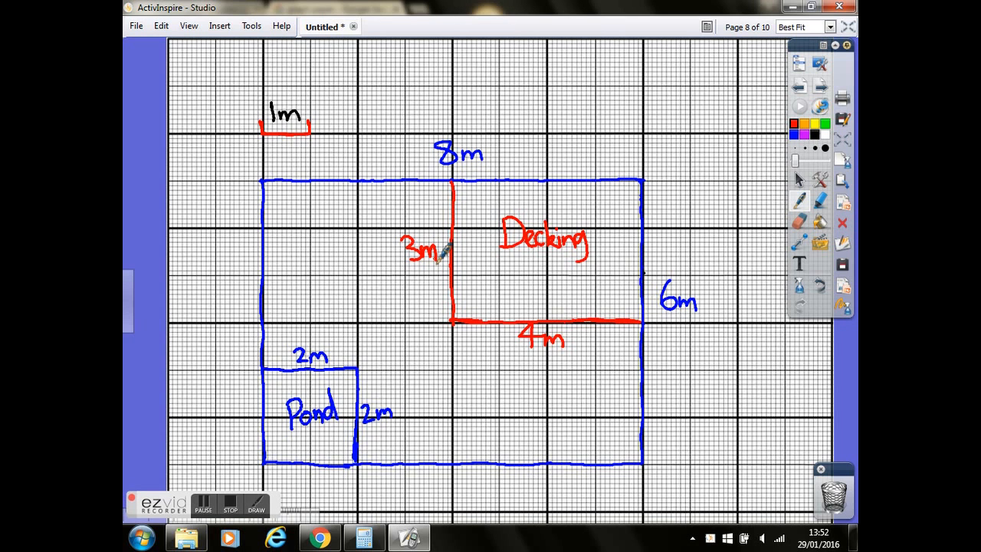
{"action": "mouse_move", "coordinate": [814, 134]}
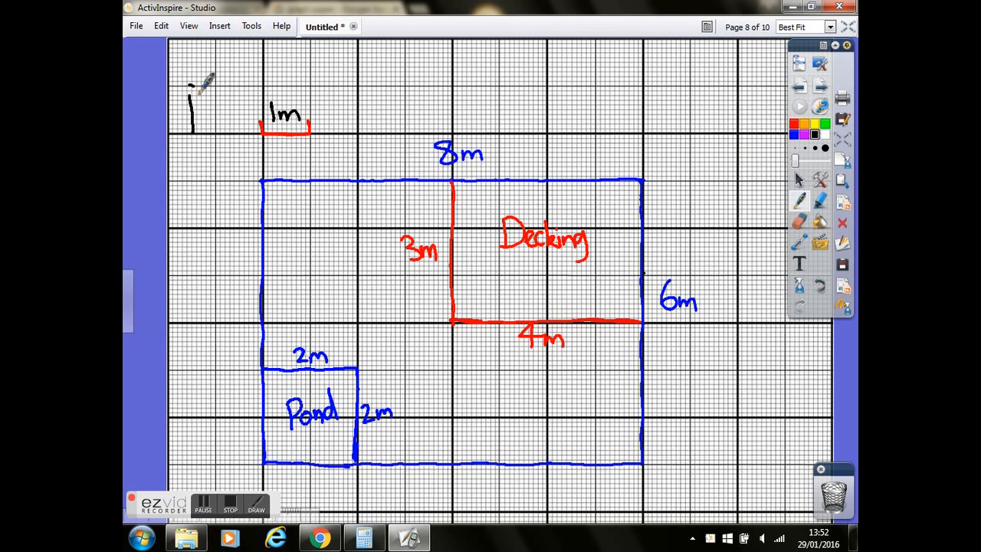
- Number the drawing 1) and handwrite the check statement about large squares equalling metres
{"action": "left_click_drag", "start_coordinate": [192, 84], "coordinate": [207, 138]}
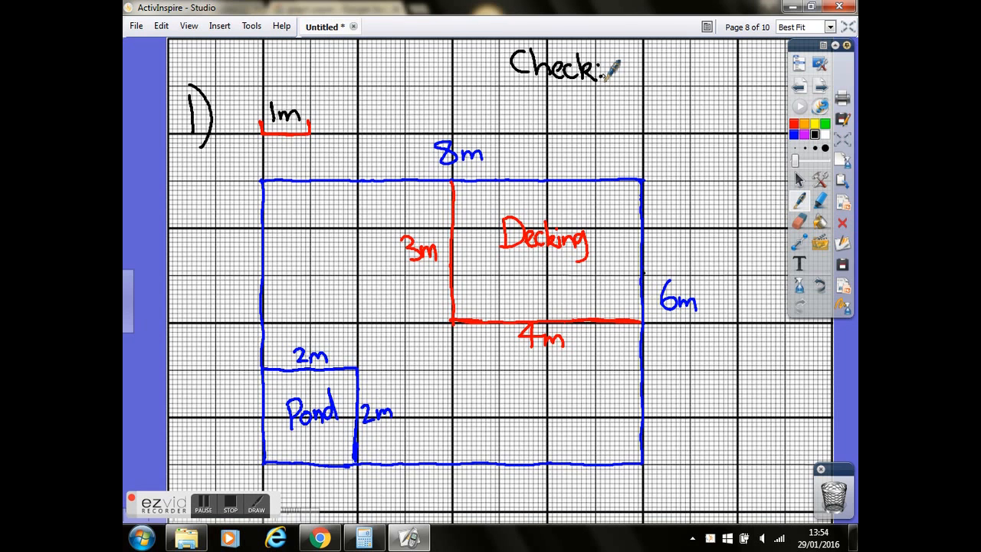
{"action": "left_click_drag", "start_coordinate": [395, 107], "coordinate": [319, 123]}
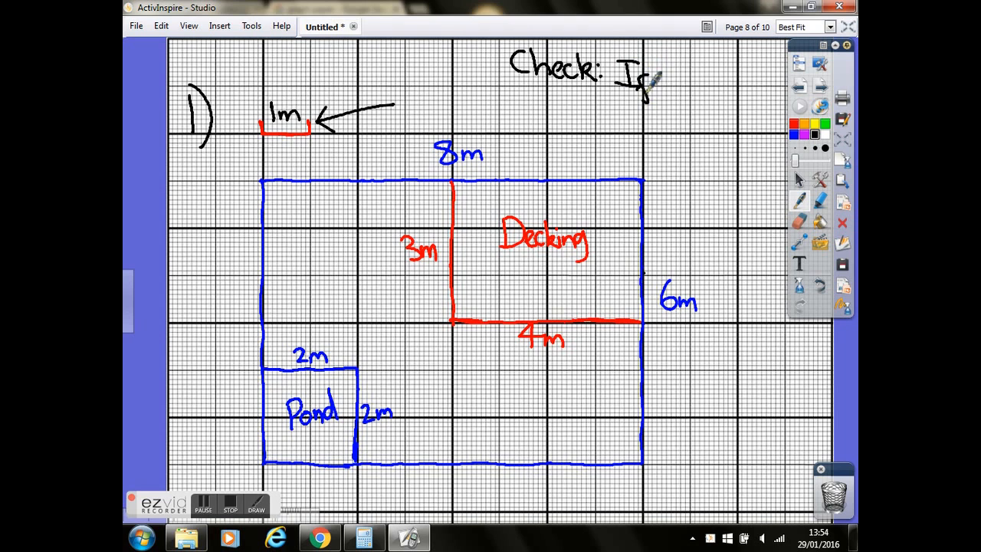
{"action": "left_click_drag", "start_coordinate": [667, 84], "coordinate": [721, 84]}
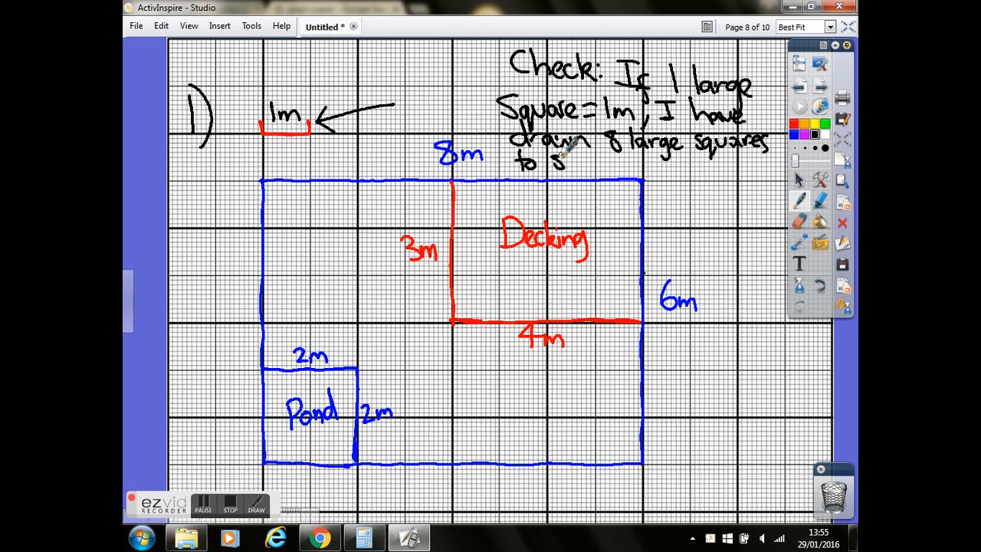
{"action": "type", "text": "show"}
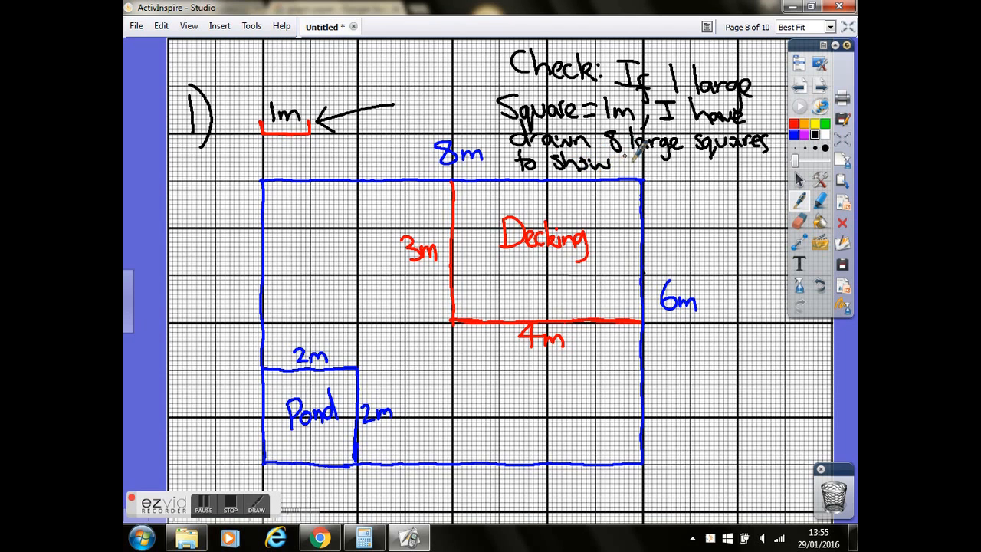